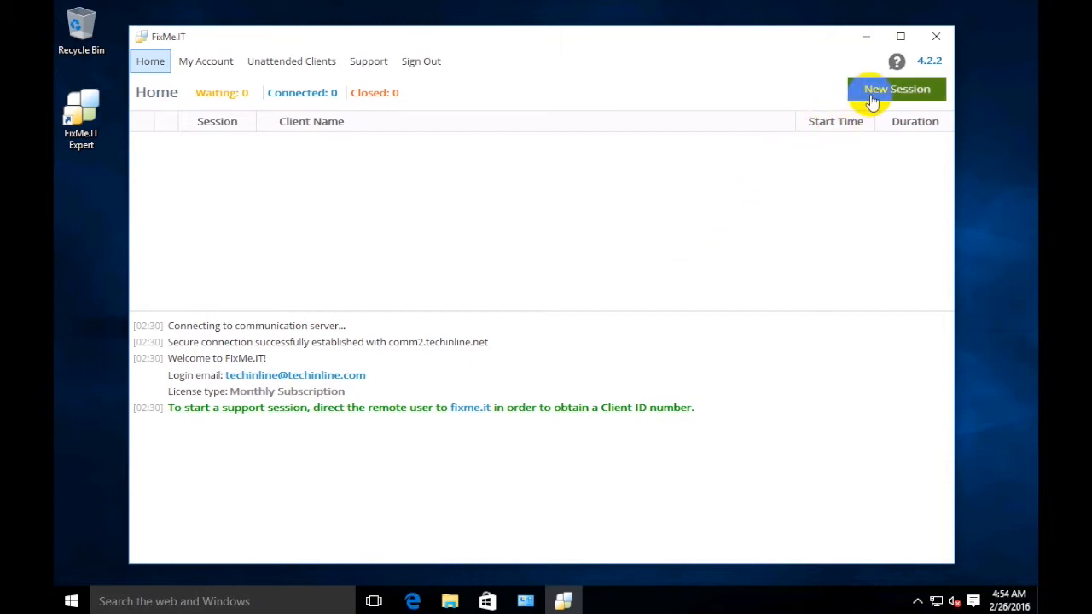
Start a new support session and enter client ID 551893.
click(896, 89)
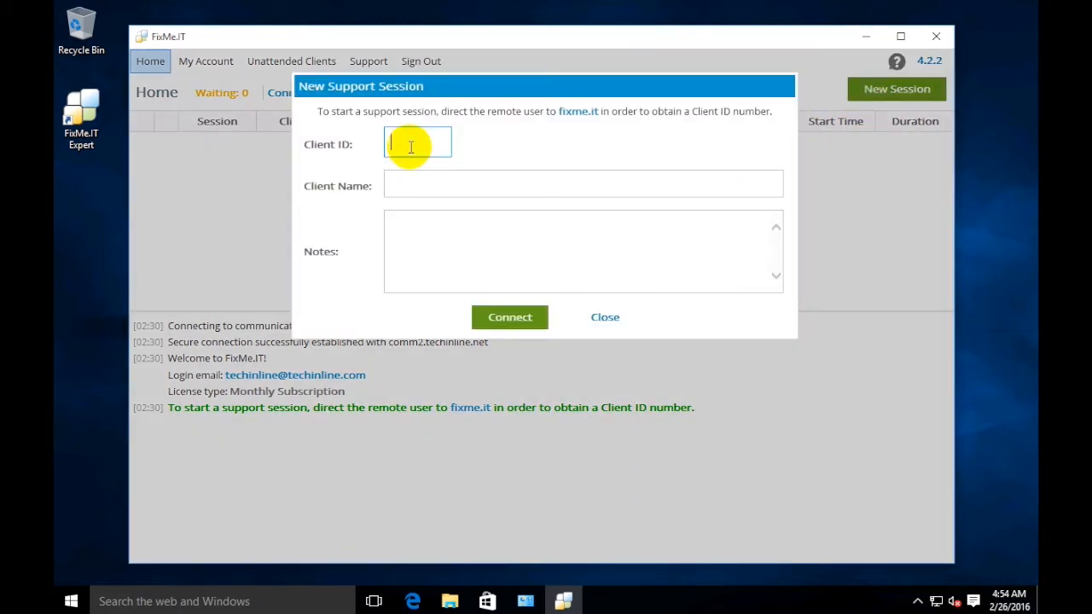
text(551)
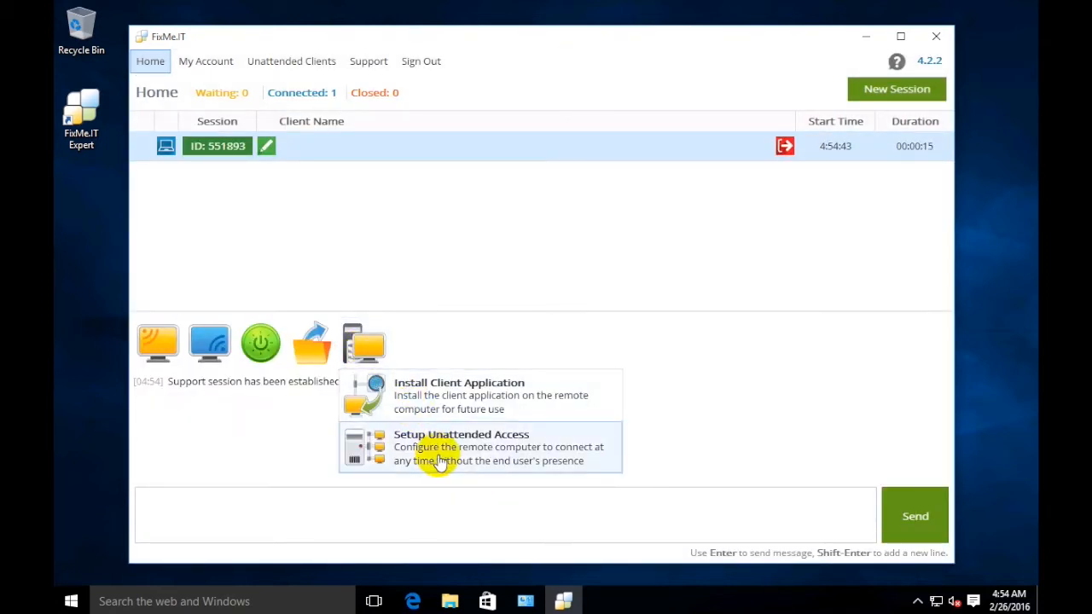
Send an unattended access request for 'Dave's Computer' without requesting Windows login credentials.
click(460, 447)
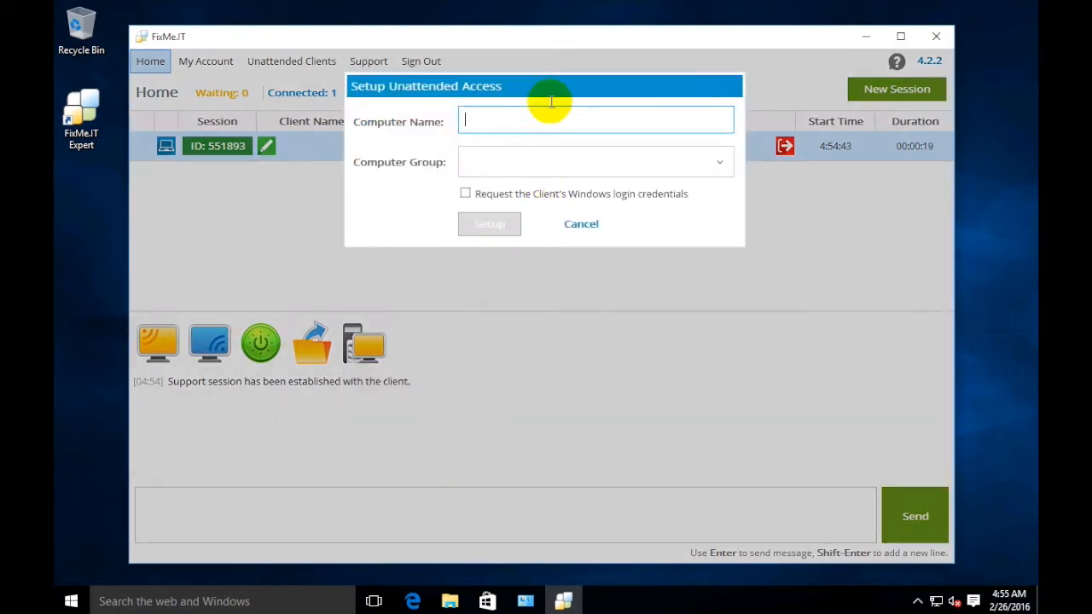
mouse_move(512, 121)
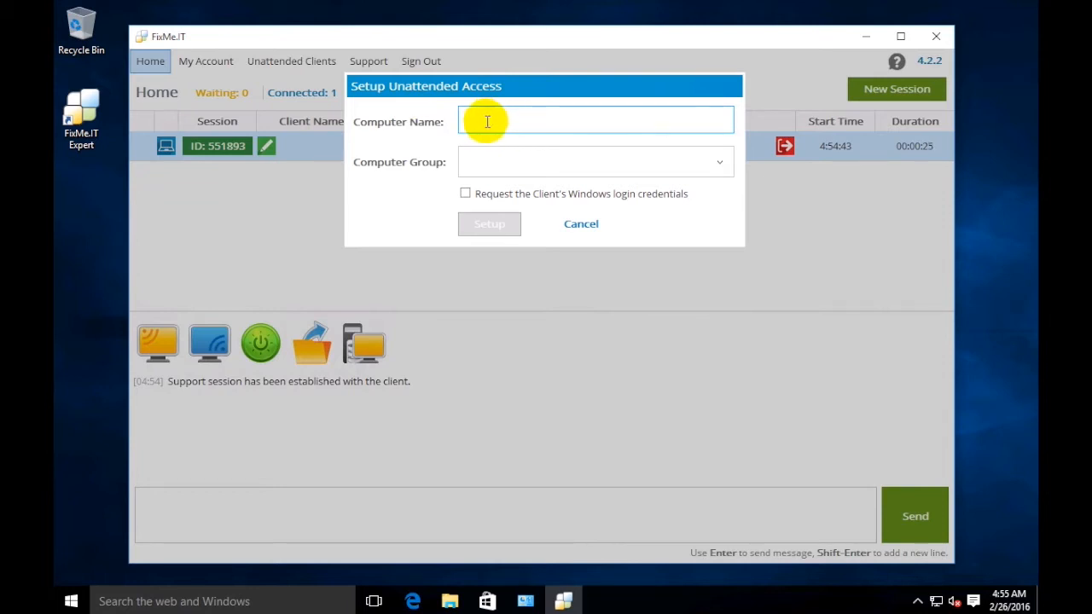
text(D)
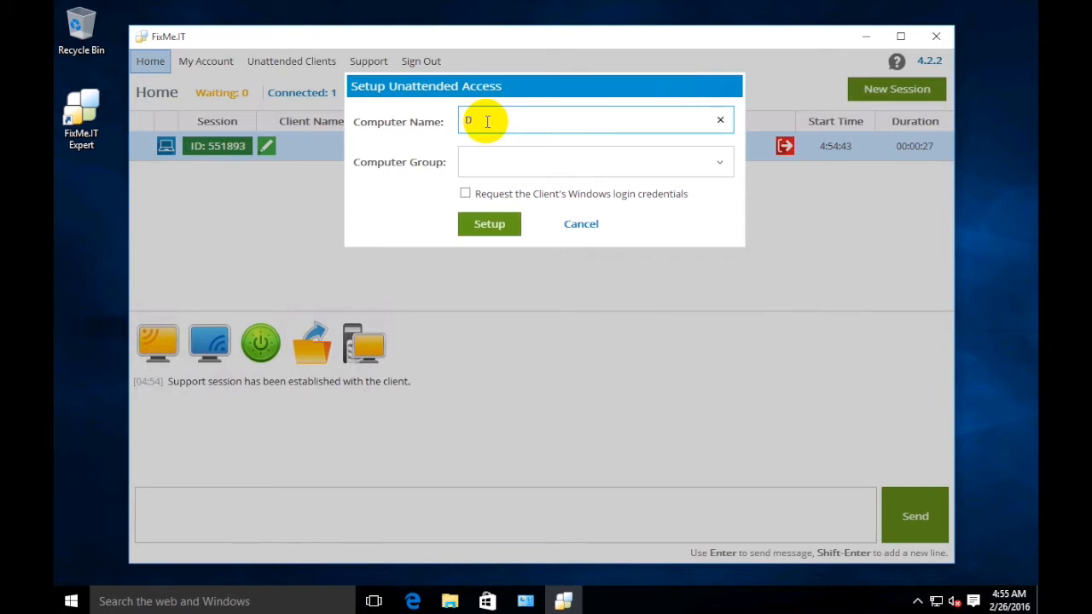
text(ave's Computer)
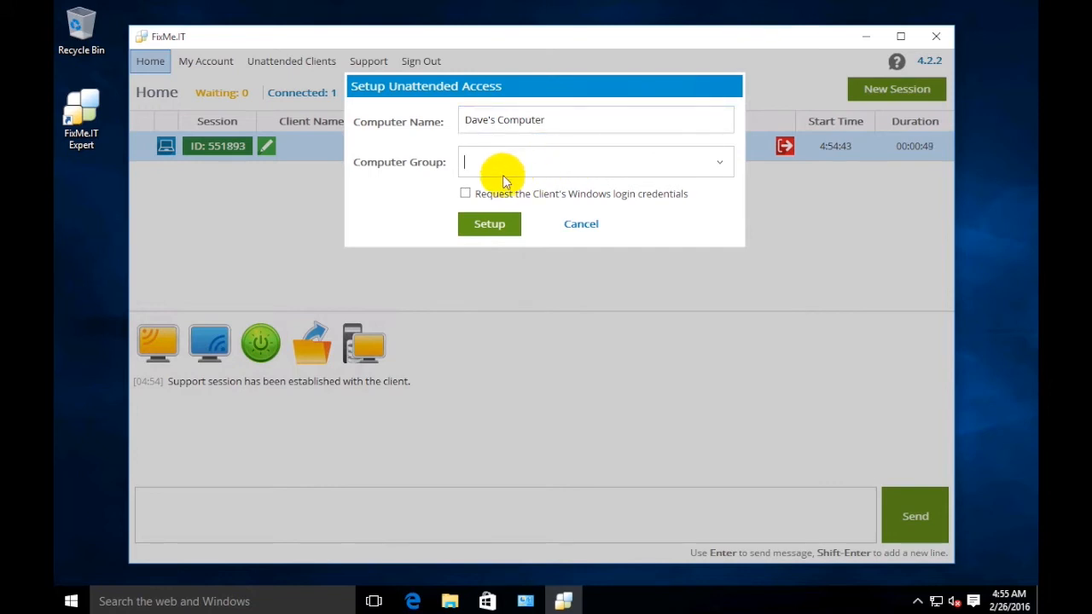
click(465, 193)
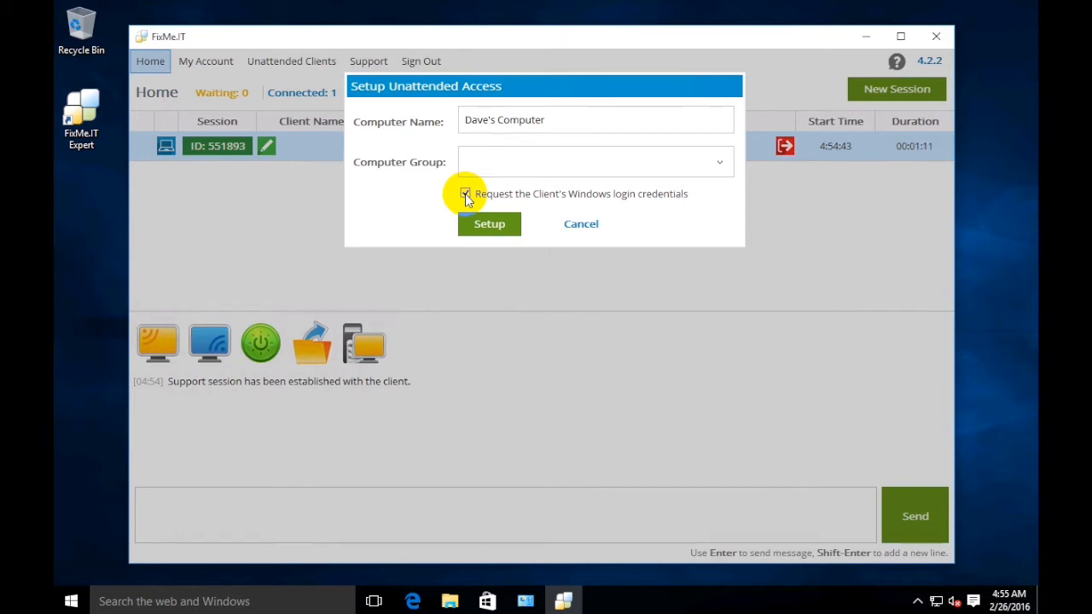
click(466, 193)
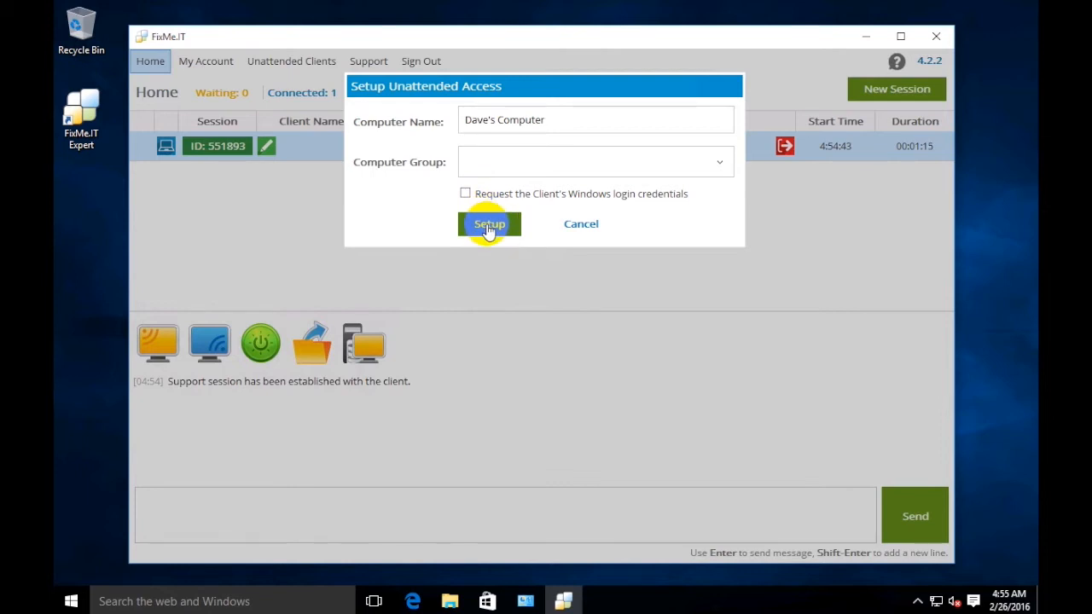
click(489, 224)
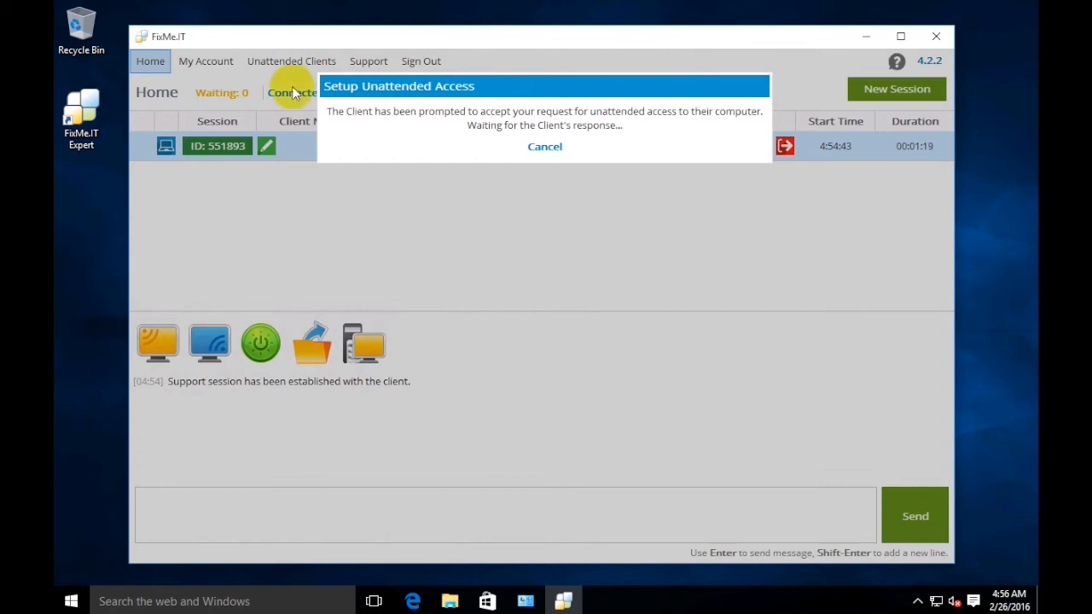
mouse_move(739, 160)
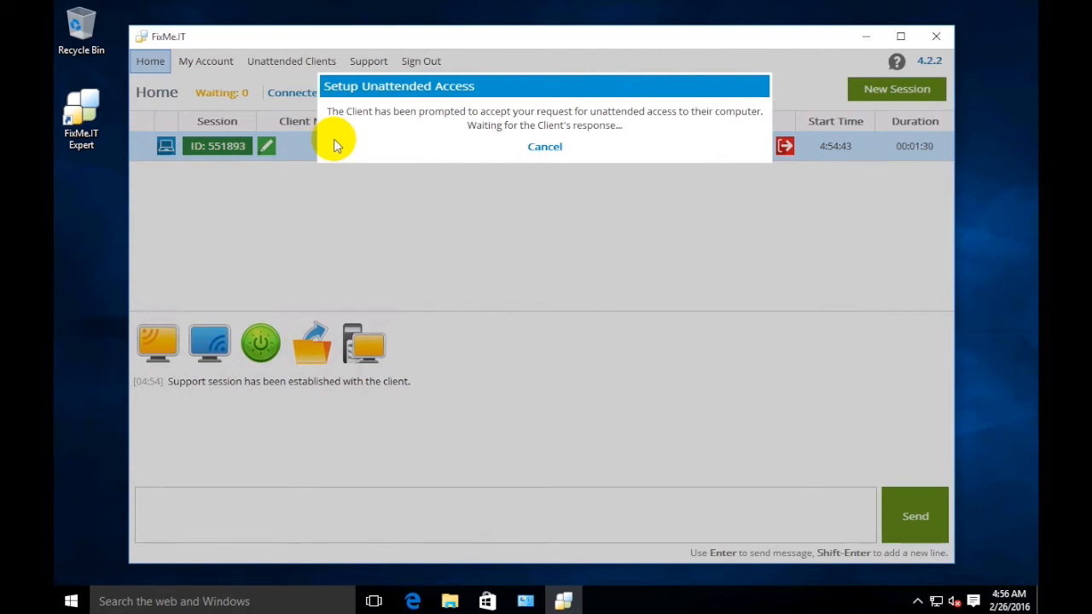
mouse_move(119, 391)
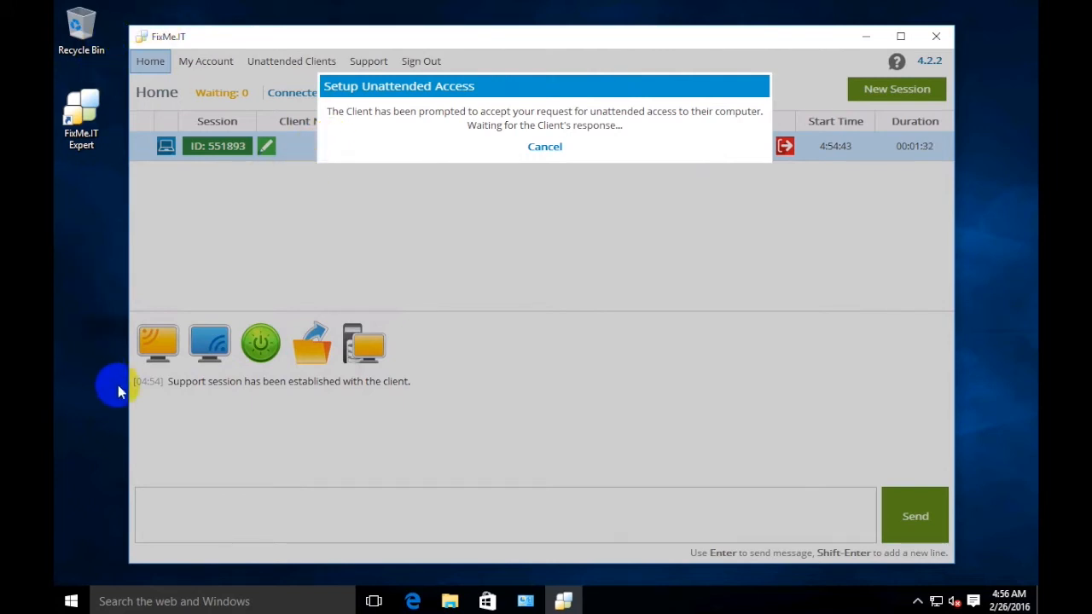
mouse_move(587, 145)
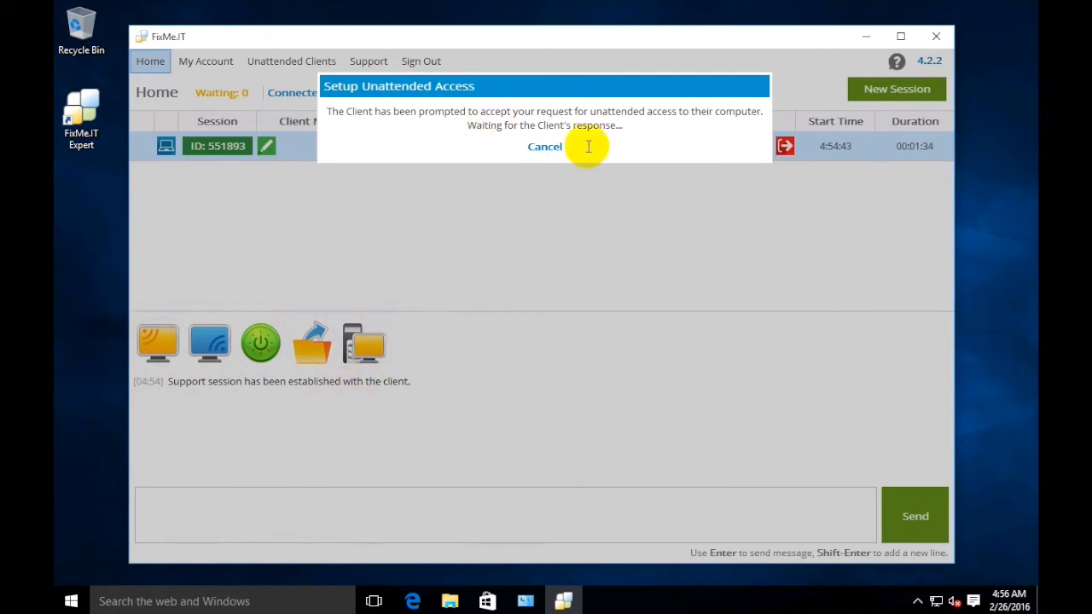
mouse_move(623, 287)
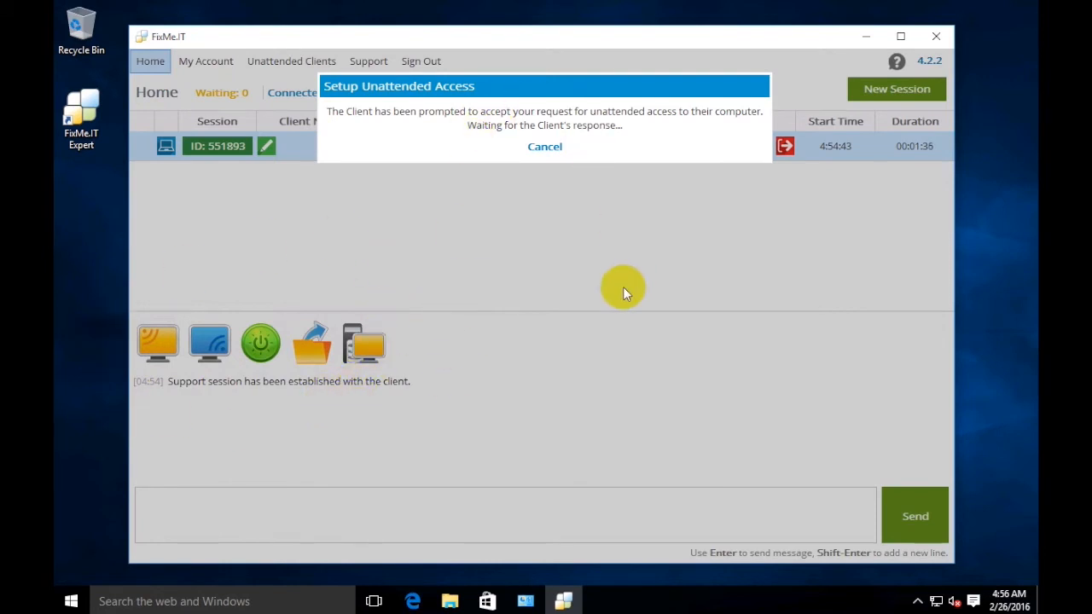
mouse_move(604, 295)
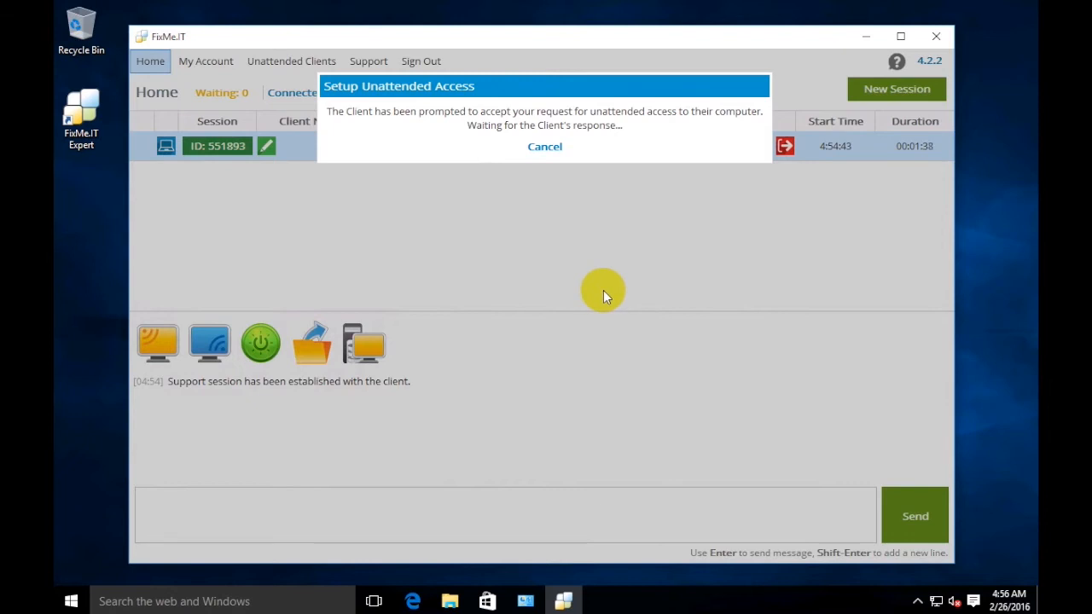
mouse_move(576, 285)
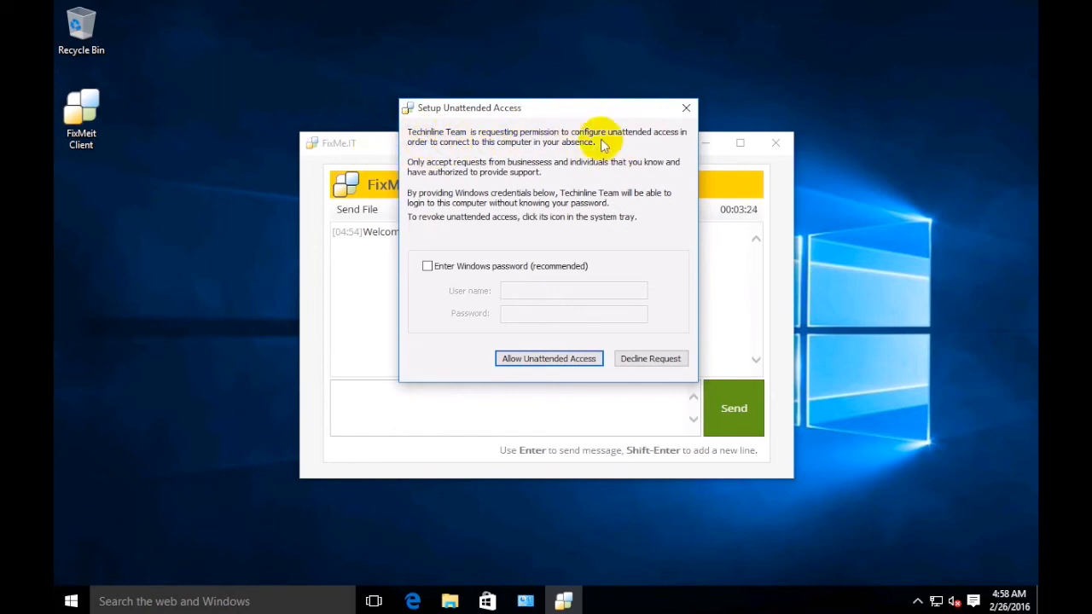
mouse_move(476, 229)
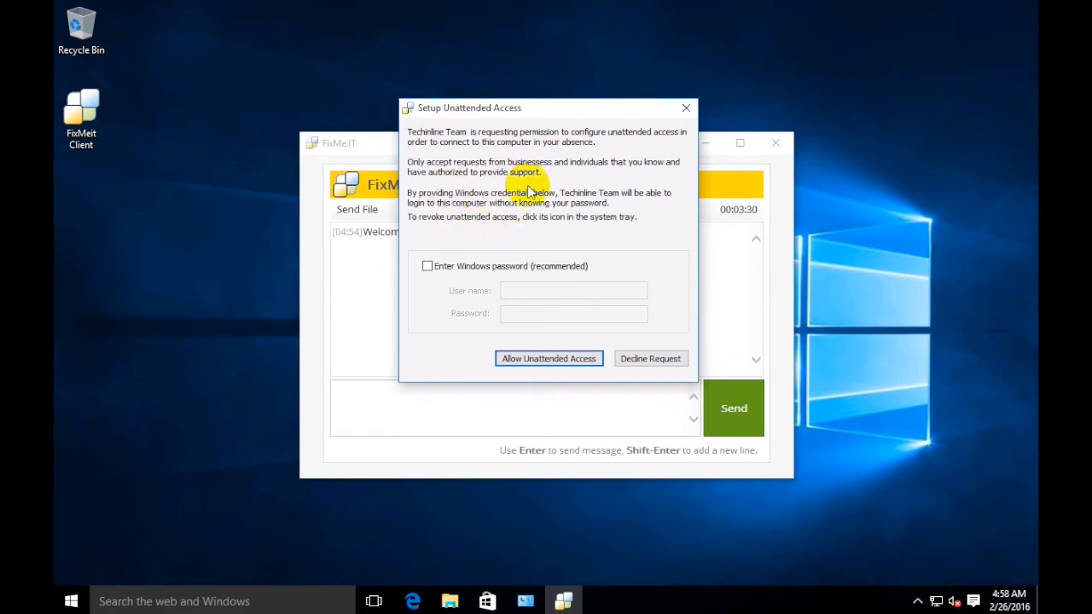
Allow the unattended access request on the client.
click(549, 358)
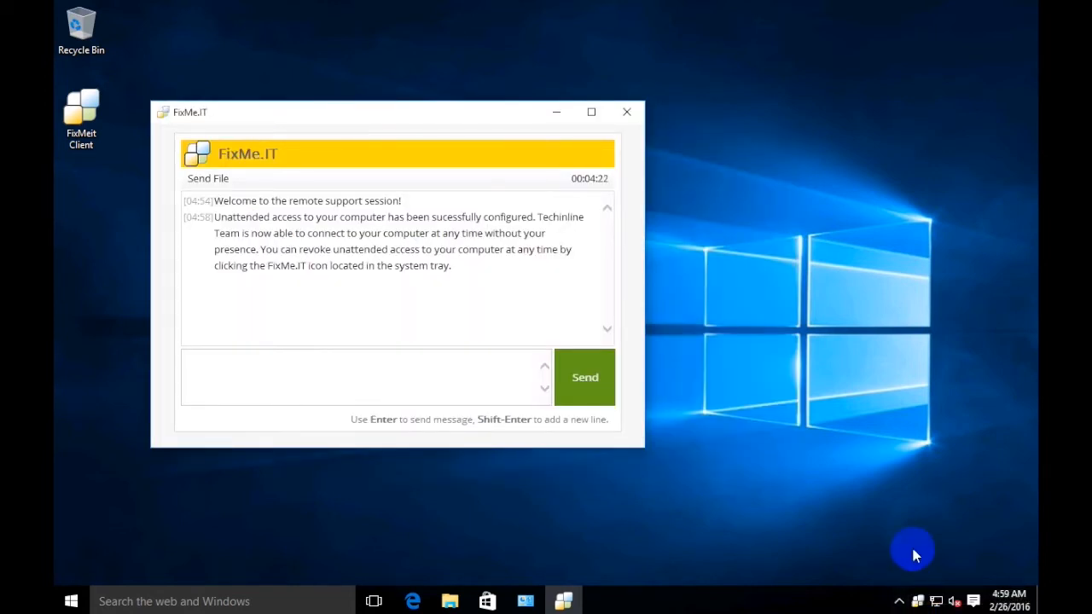
mouse_move(599, 284)
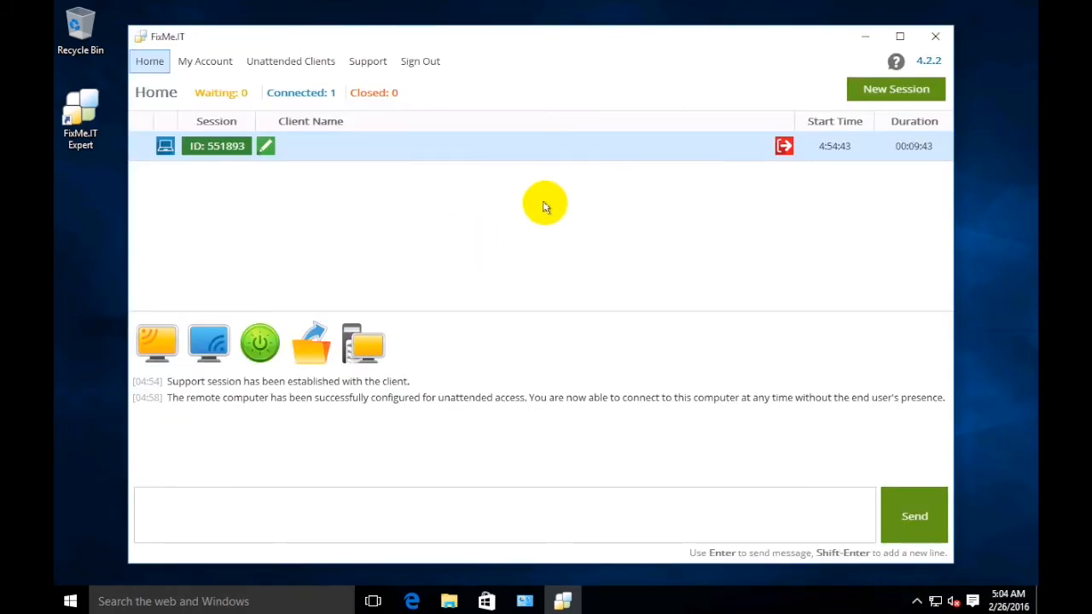
mouse_move(601, 109)
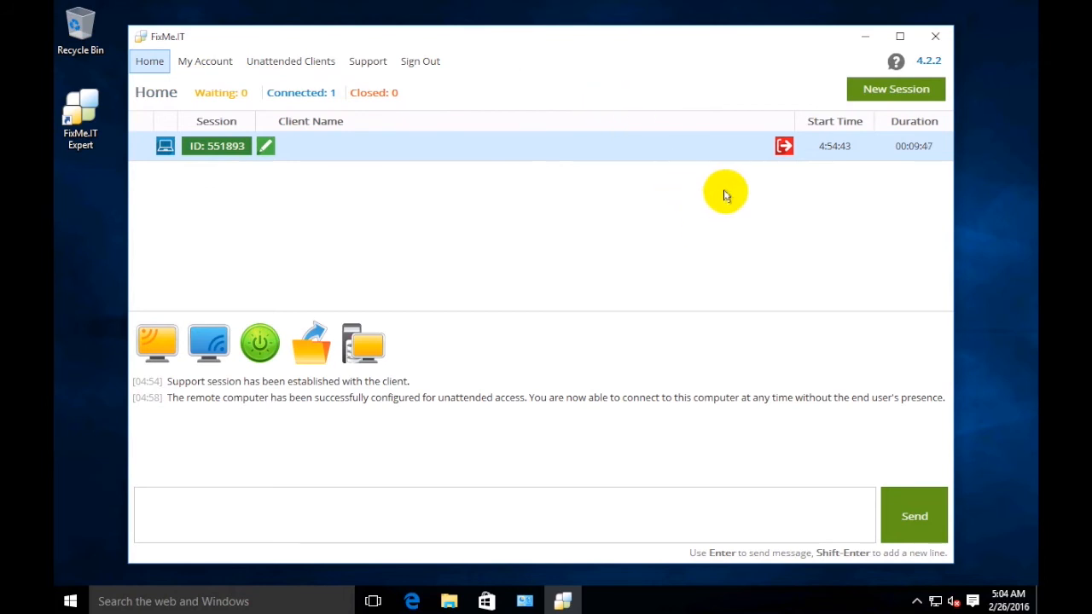
End the live session and connect to the online computer from Unattended Clients.
click(783, 145)
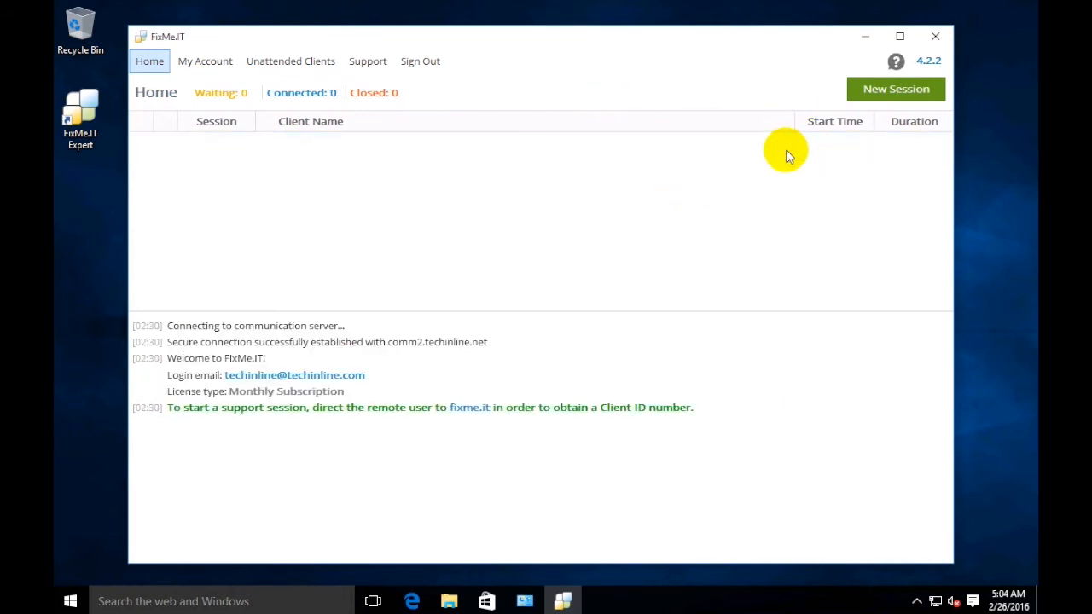
mouse_move(376, 145)
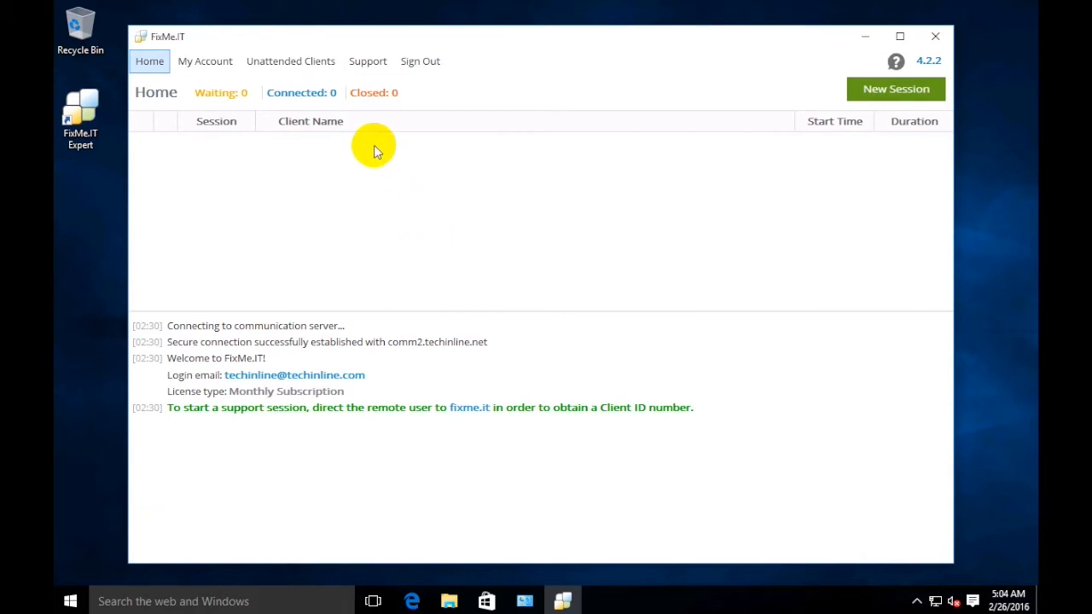
mouse_move(290, 61)
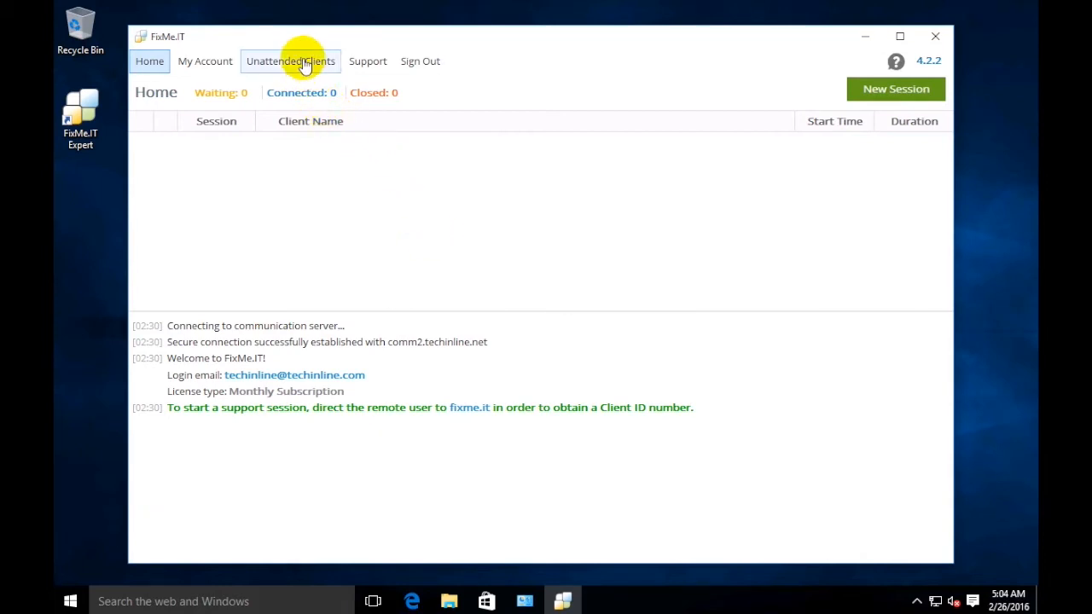
click(290, 61)
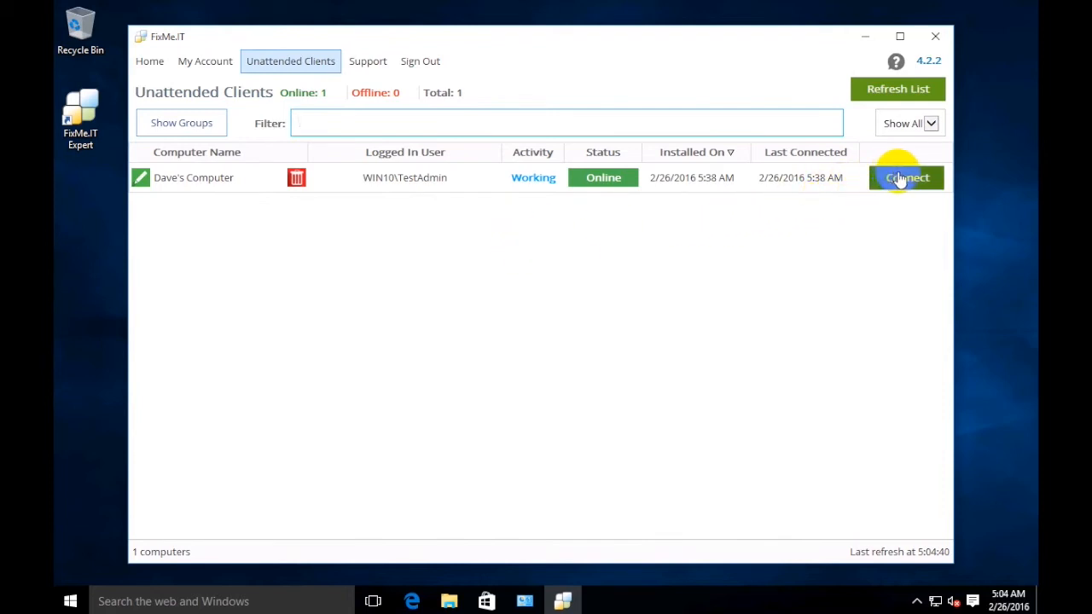
click(562, 123)
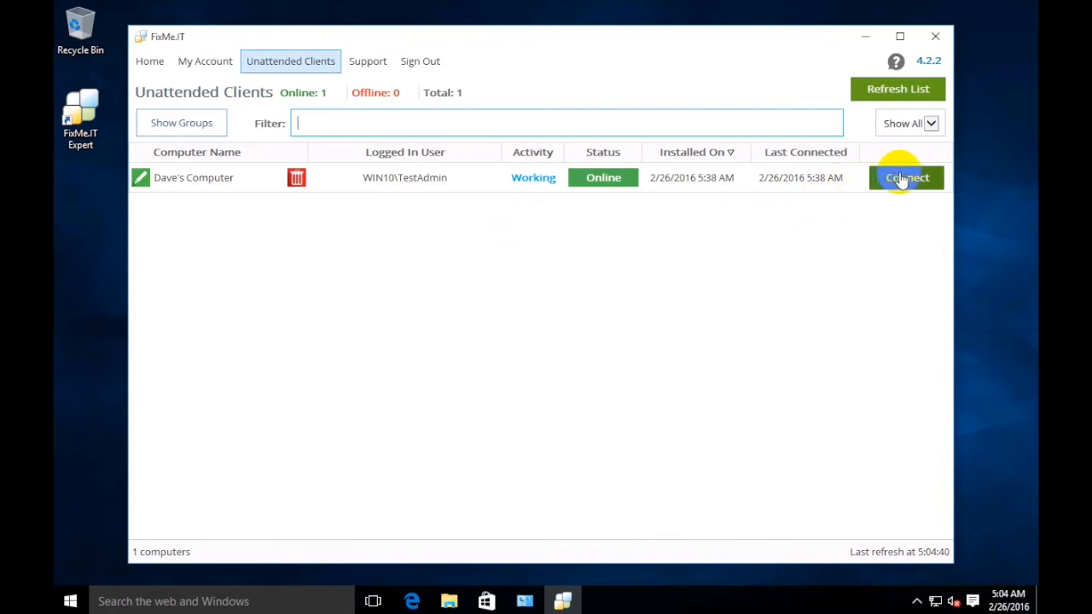
mouse_move(146, 234)
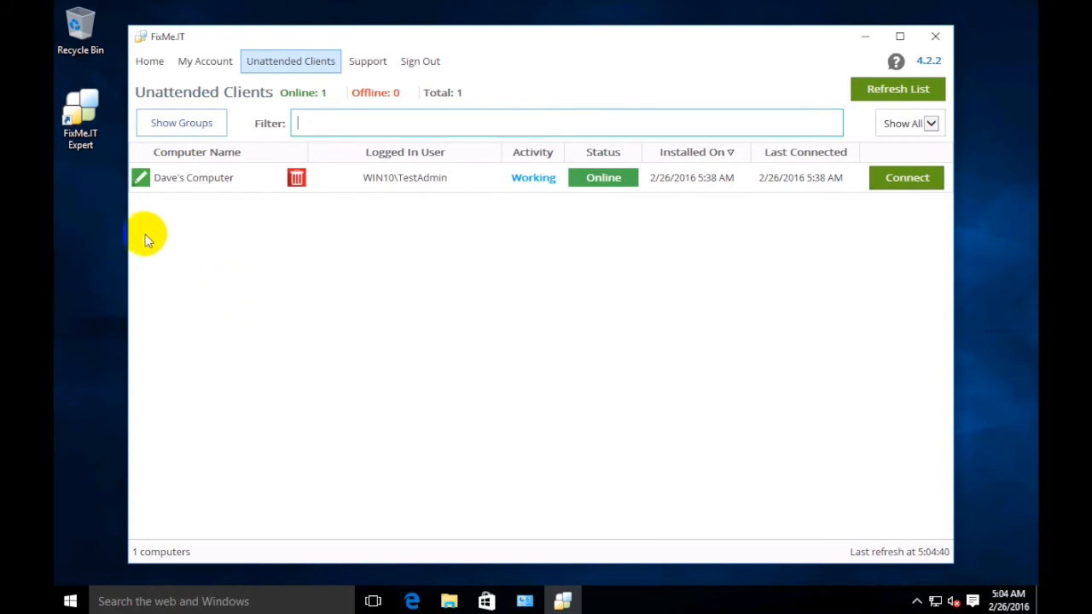
click(140, 178)
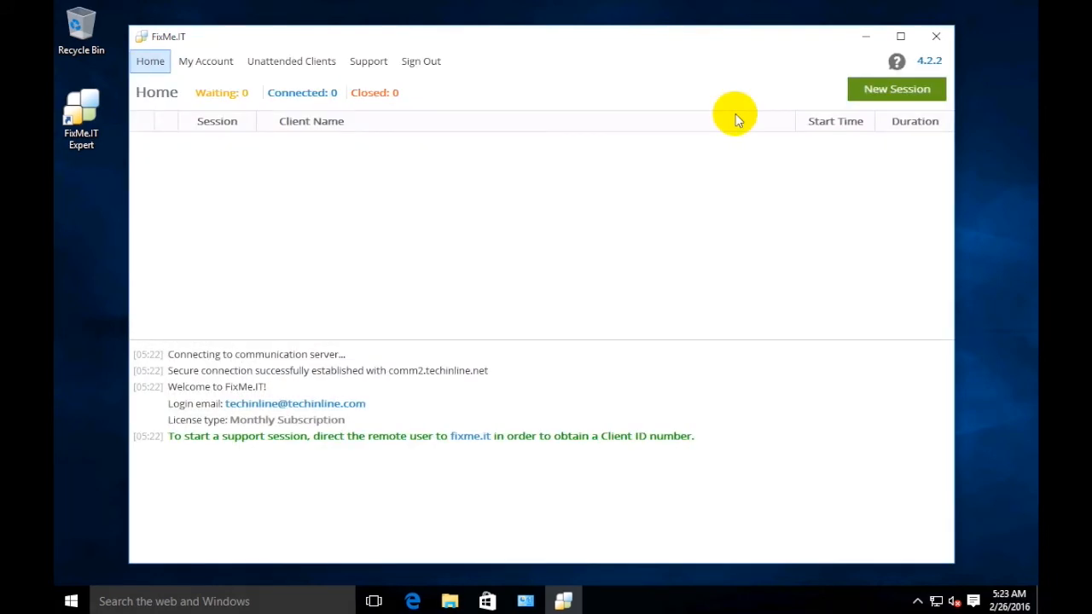
mouse_move(420, 243)
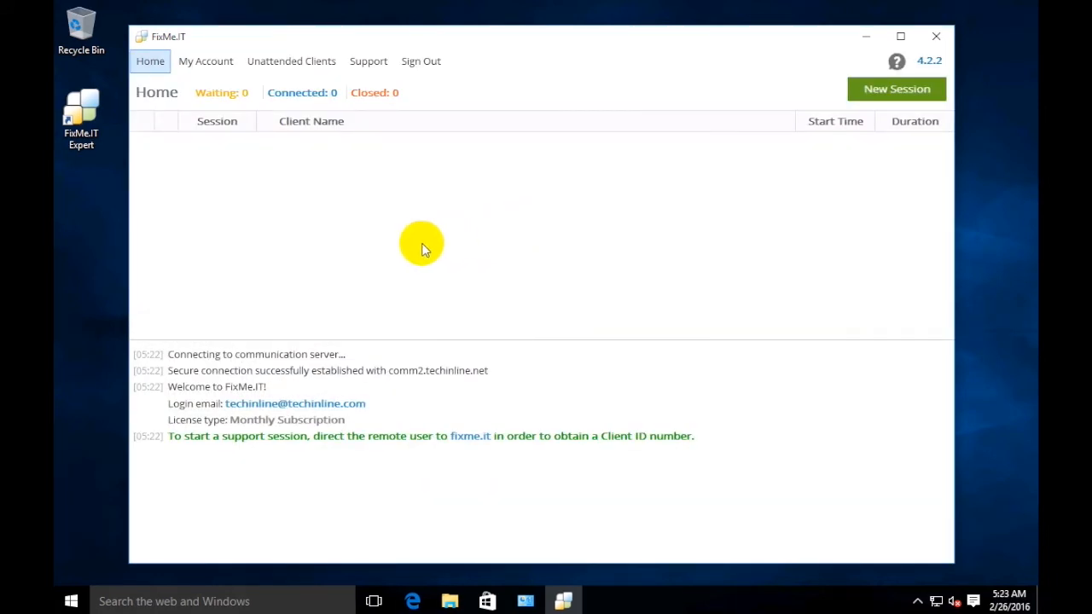
mouse_move(311, 185)
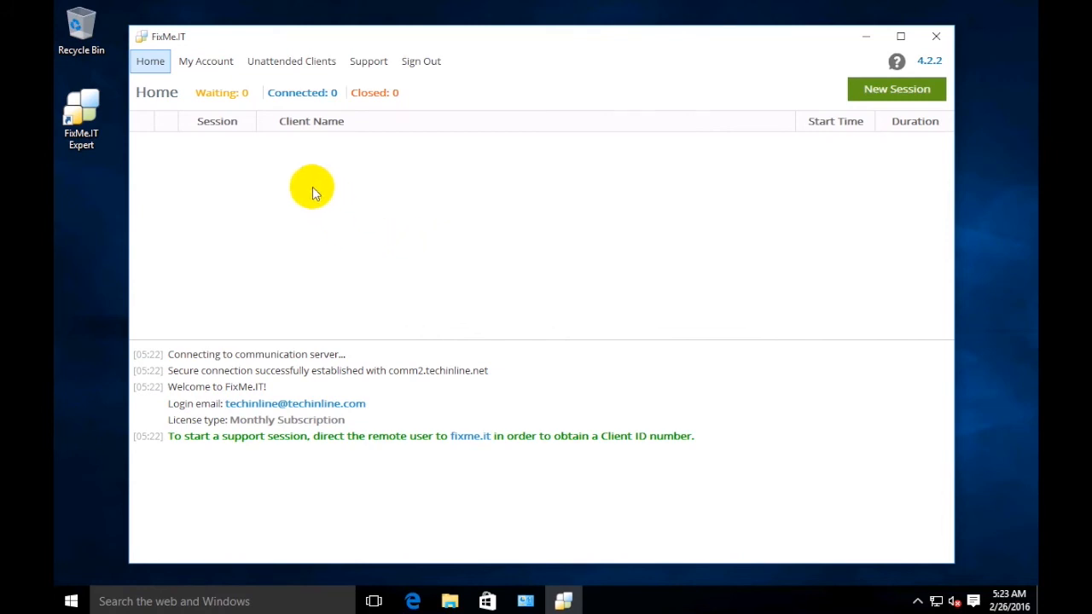
Go to the My Account page with the Unattended Access Setup download.
click(205, 60)
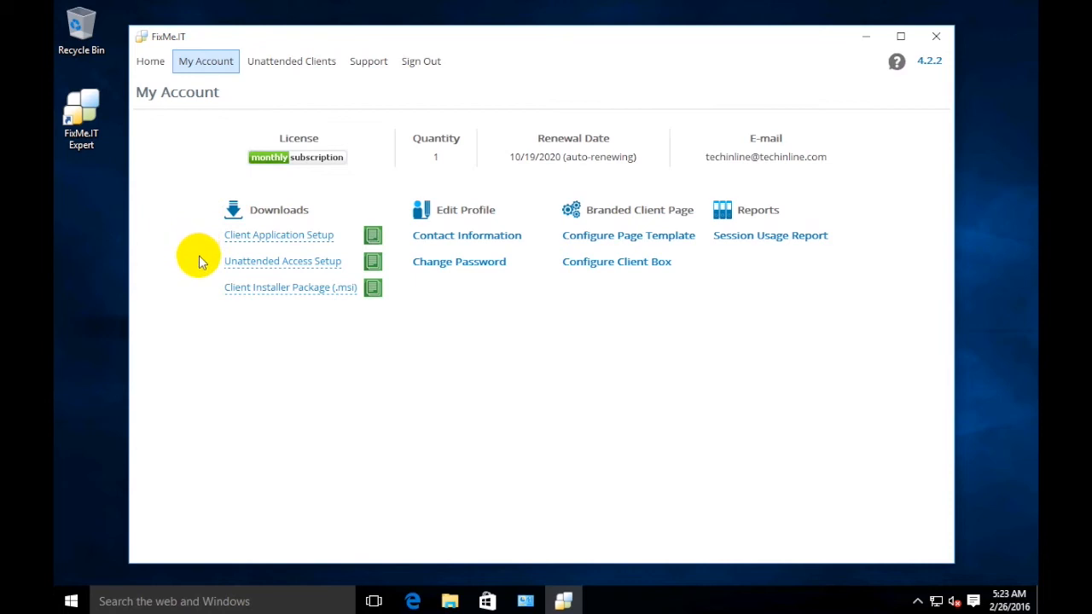
mouse_move(282, 261)
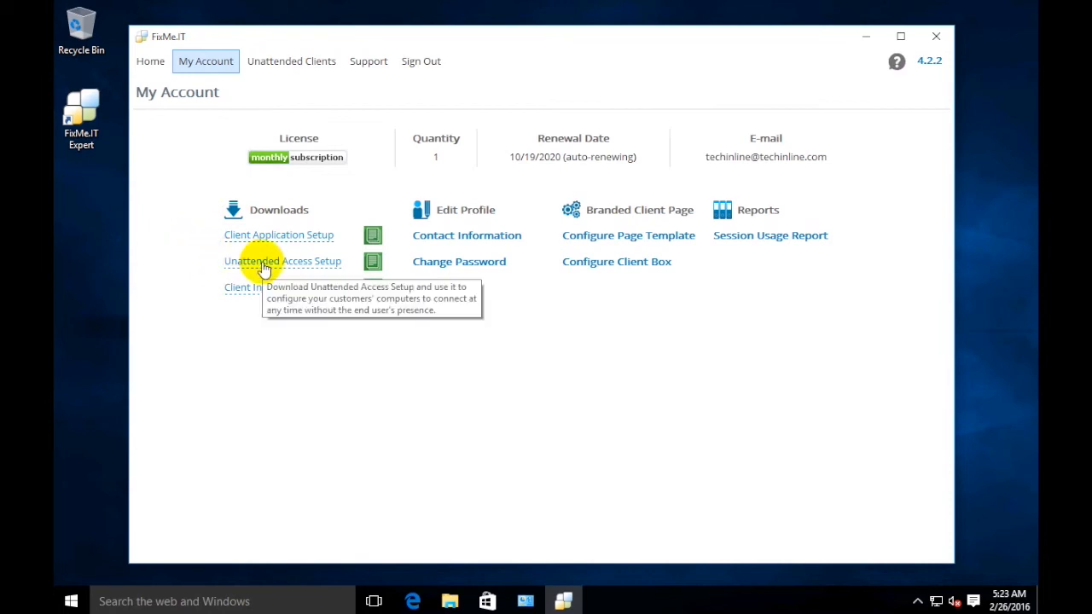
mouse_move(205, 265)
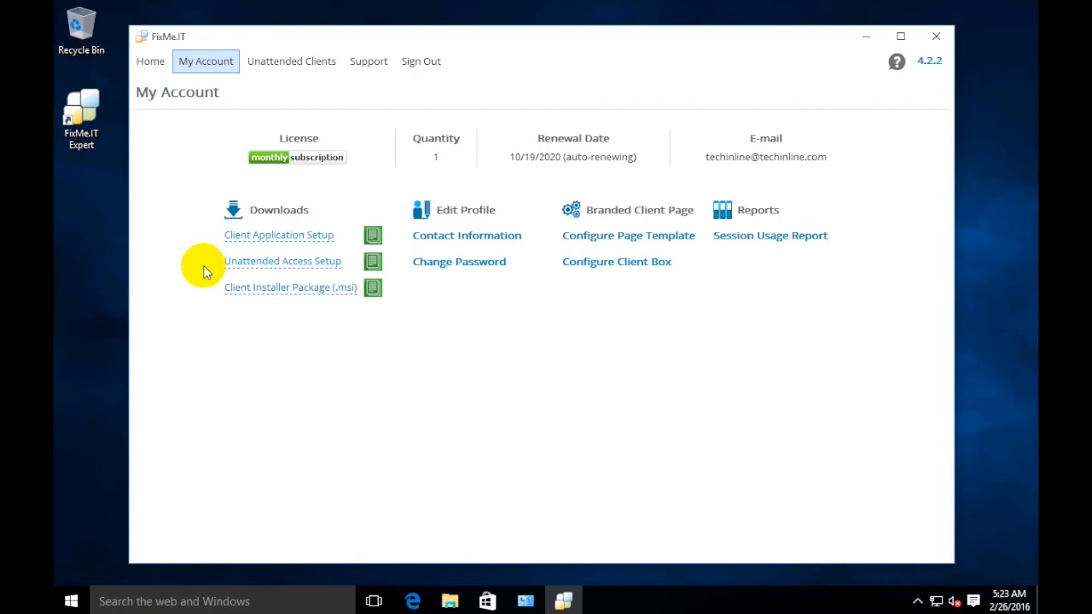
mouse_move(348, 271)
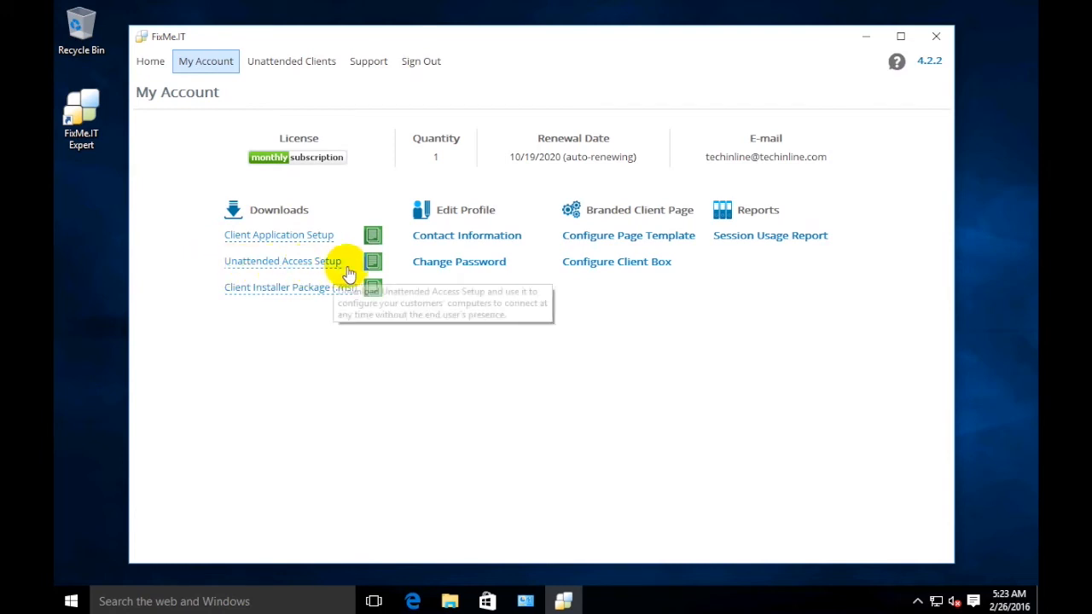
mouse_move(373, 261)
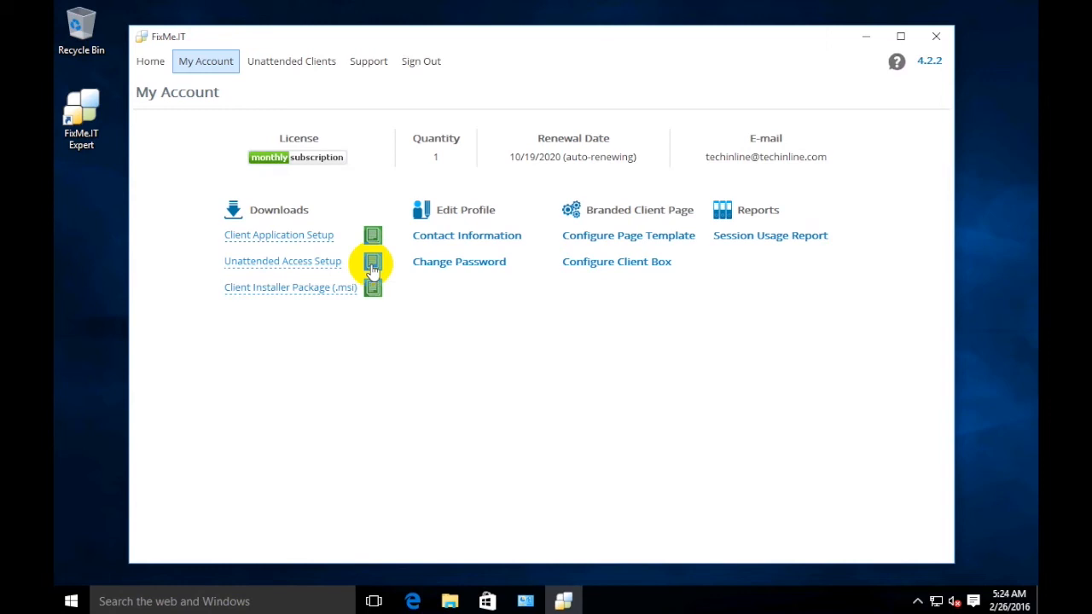
mouse_move(427, 284)
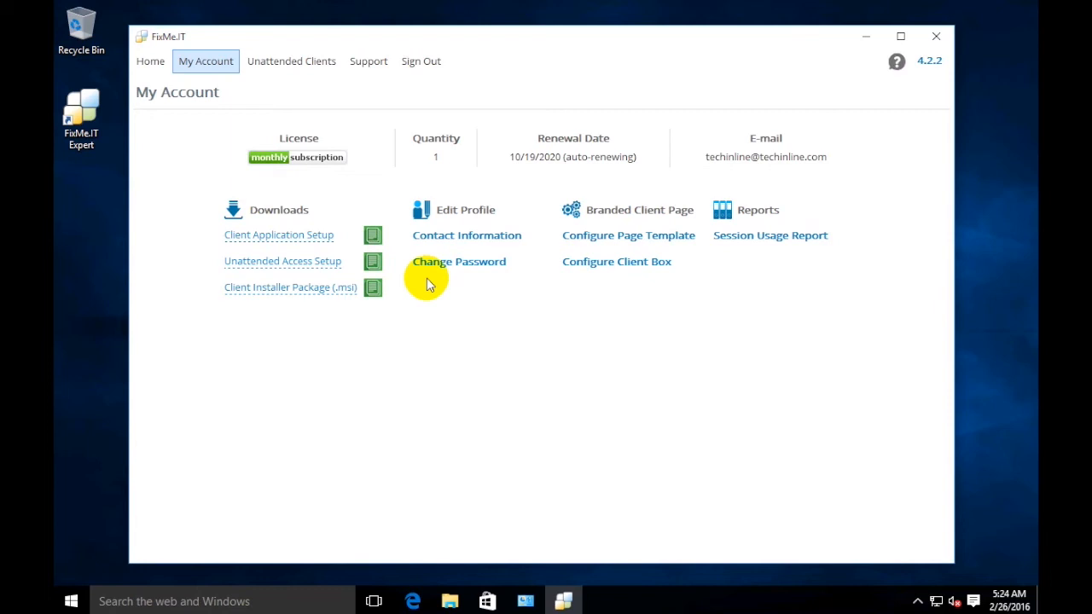
Run FixMeit_Unattended_Access_Setup from the desktop and approve the User Account Control prompt.
click(936, 36)
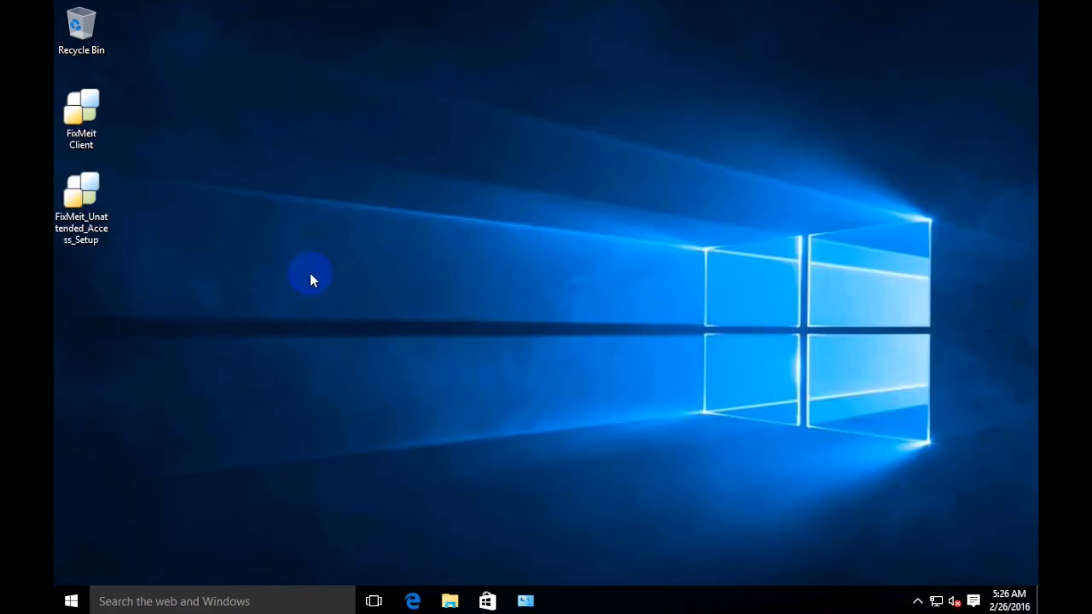
click(81, 200)
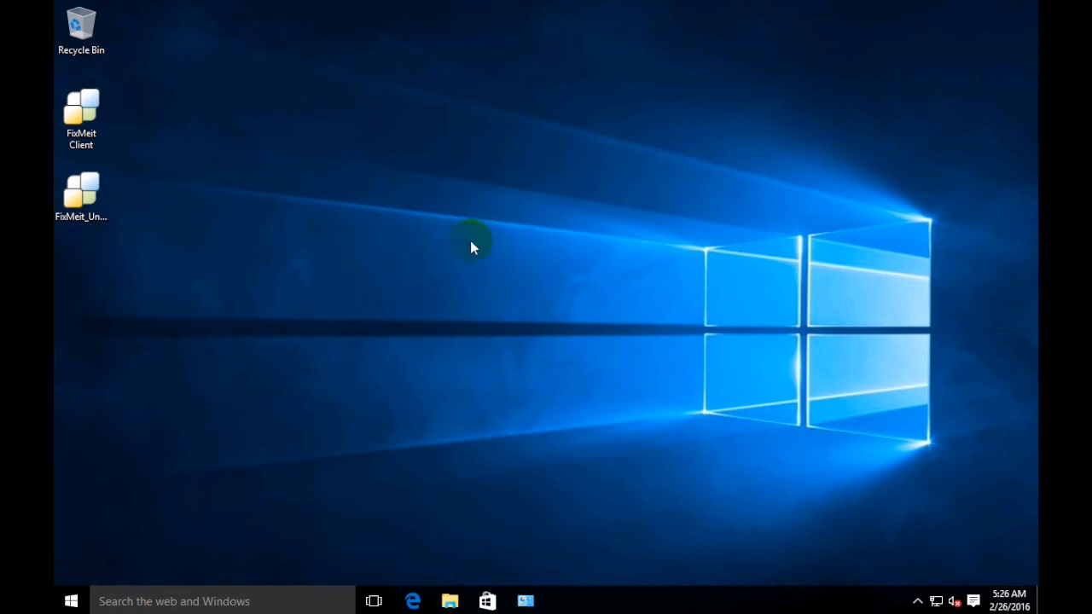
double_click(81, 111)
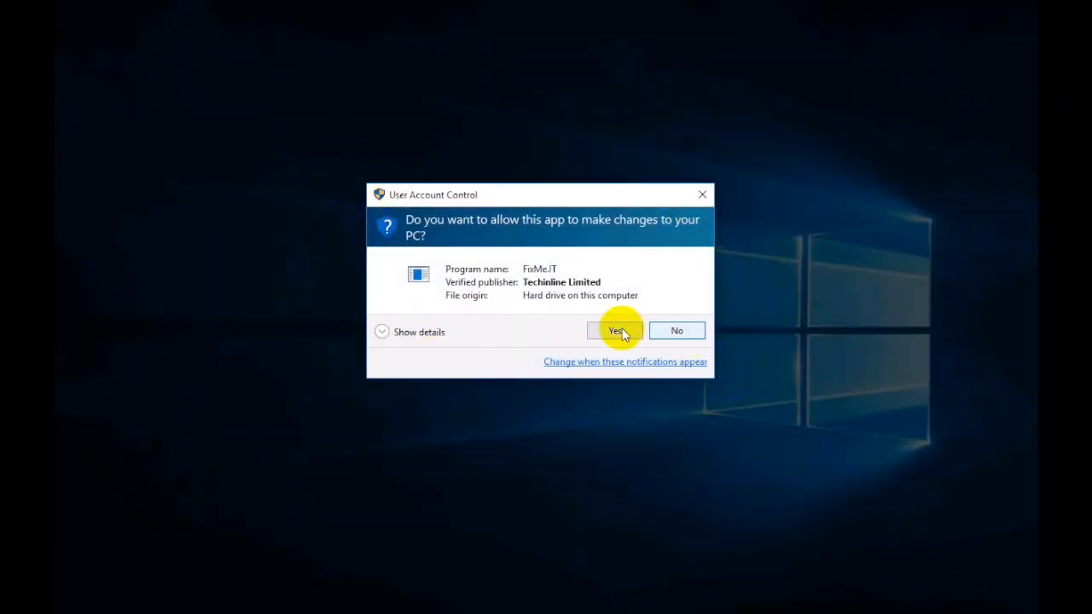
click(615, 331)
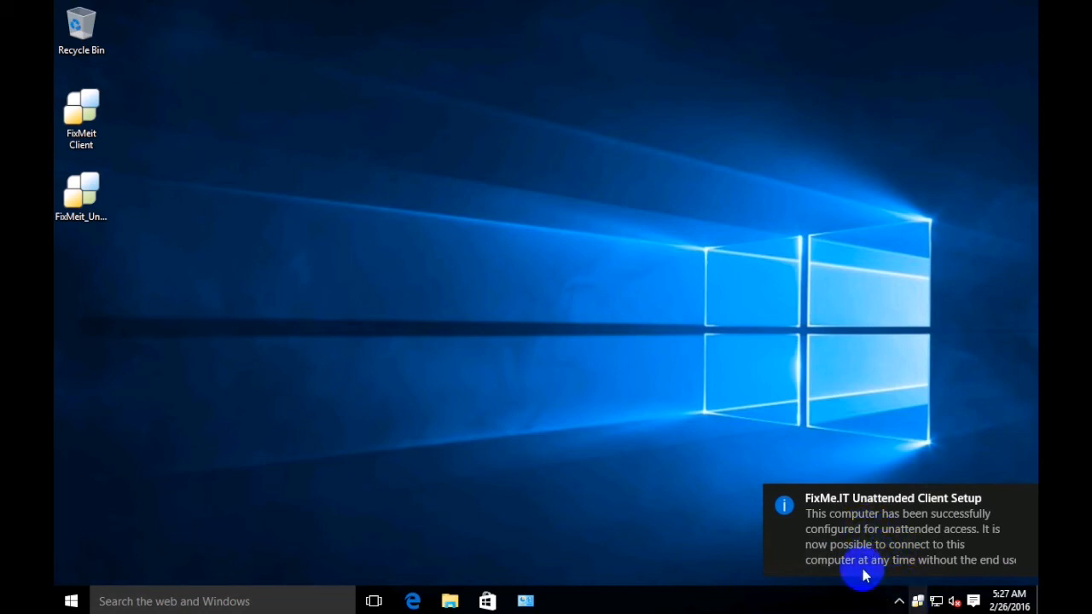
mouse_move(463, 263)
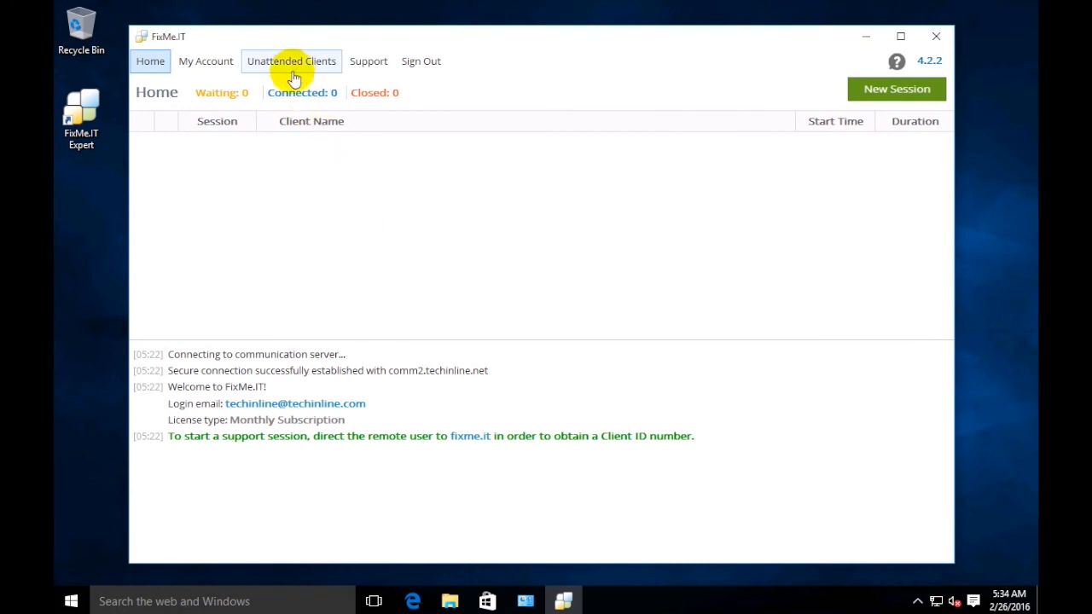
Check the Unattended Clients list for WIN10 showing Online and not in use.
click(291, 60)
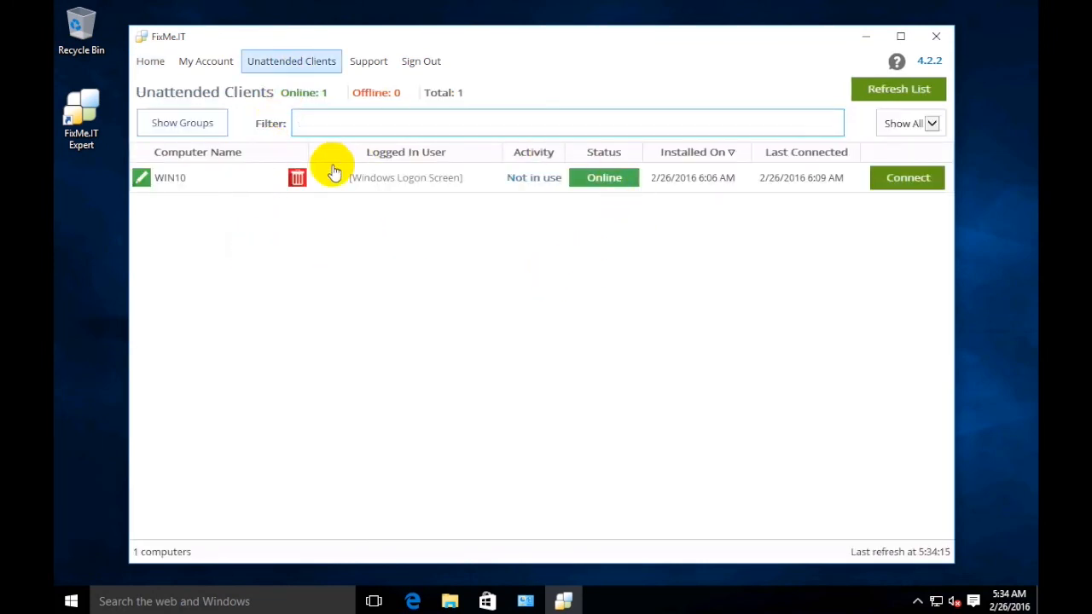
mouse_move(316, 215)
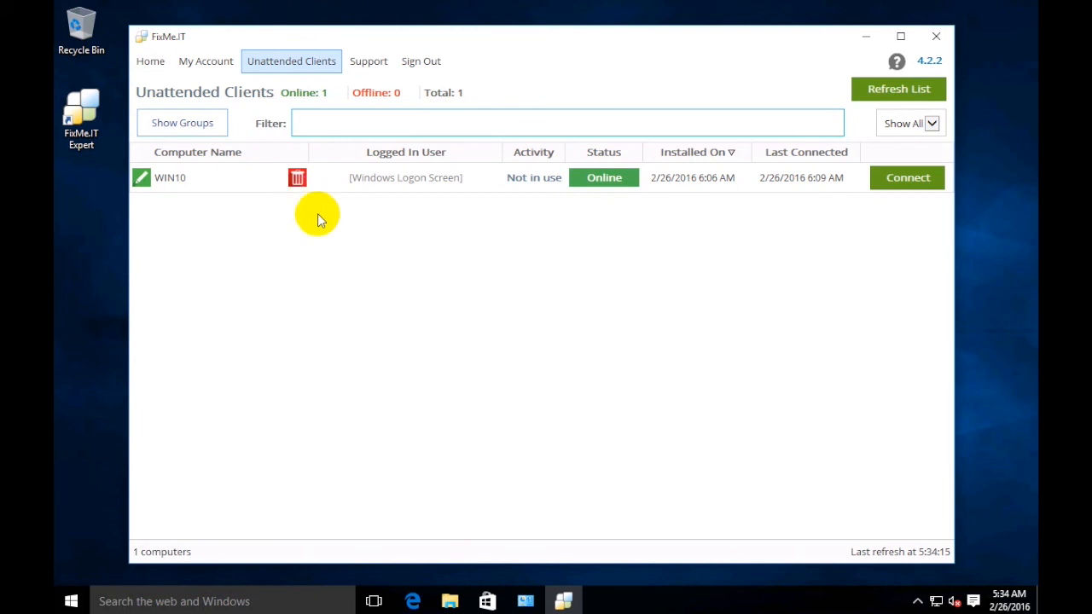
mouse_move(205, 178)
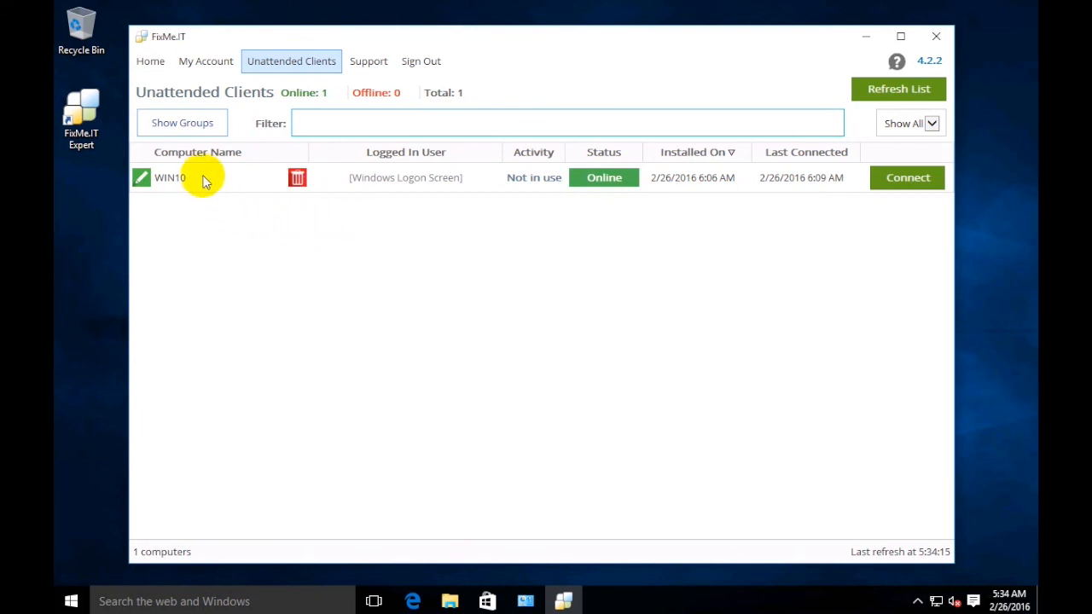
click(567, 123)
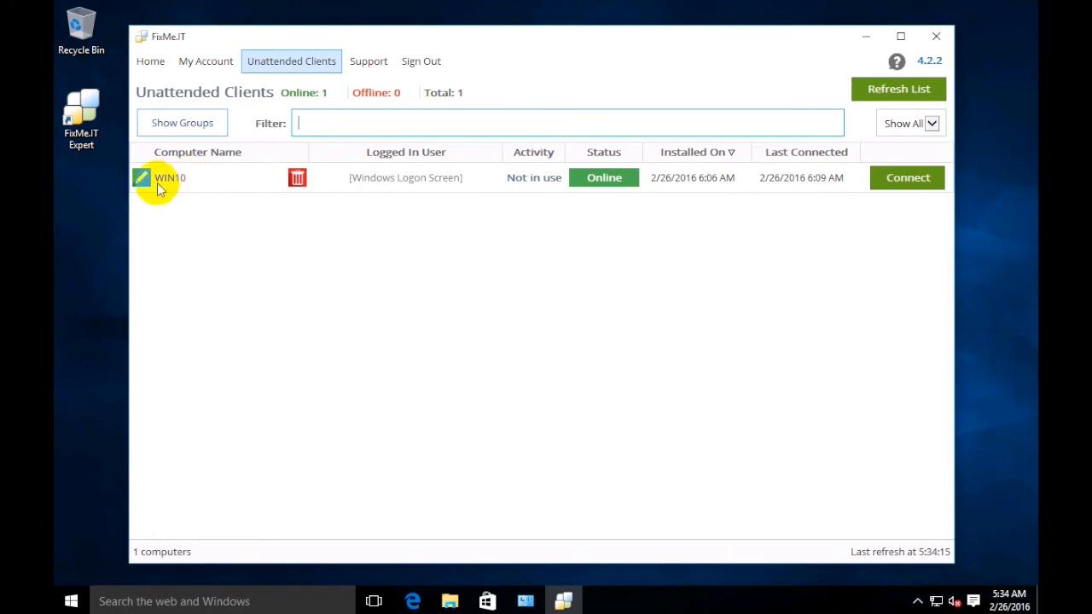
mouse_move(186, 186)
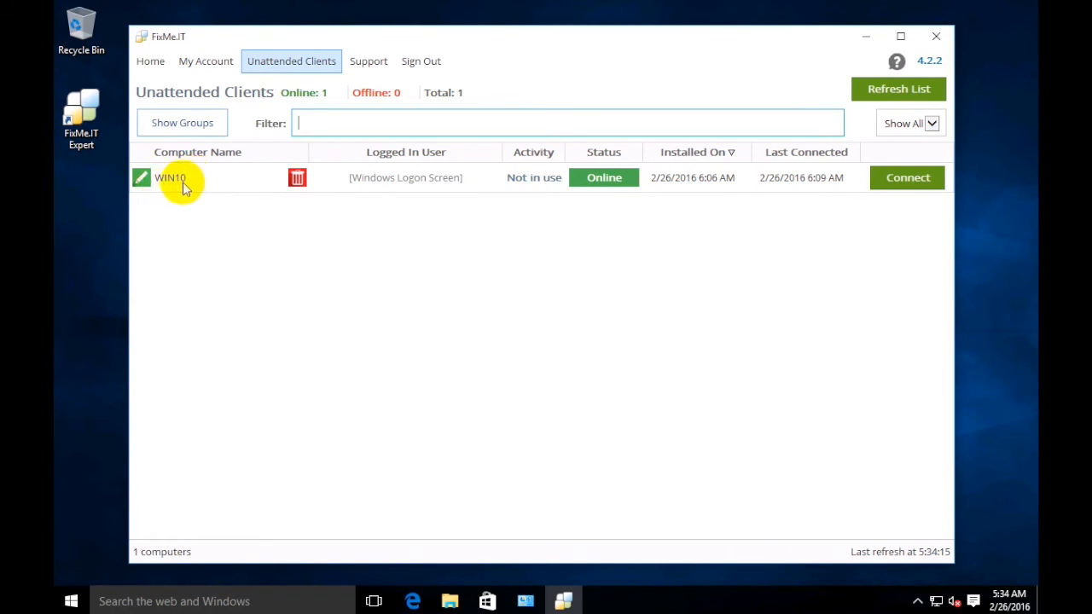
mouse_move(426, 204)
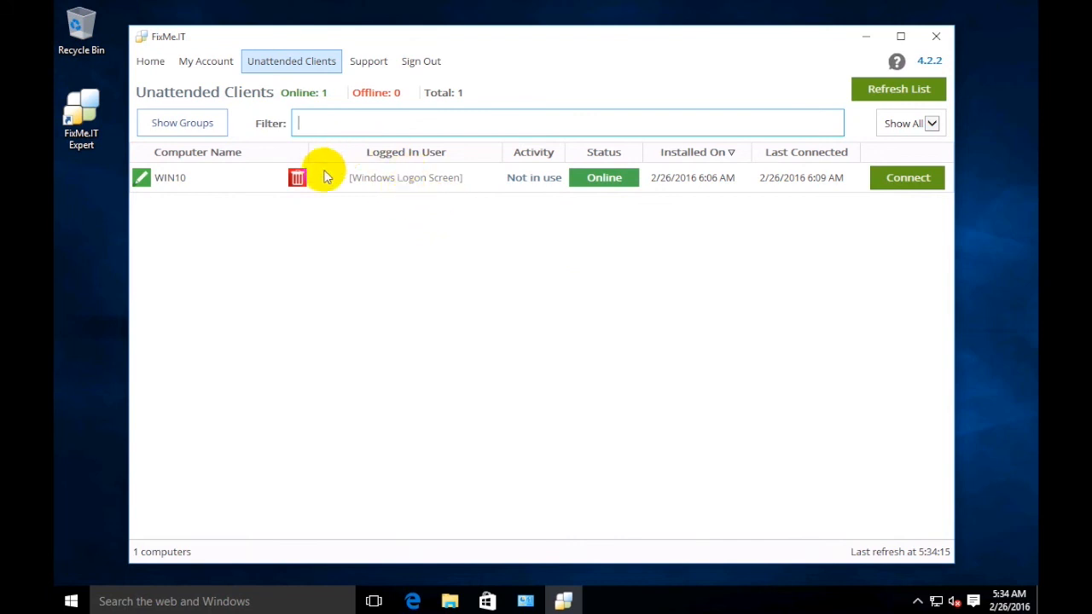
mouse_move(478, 168)
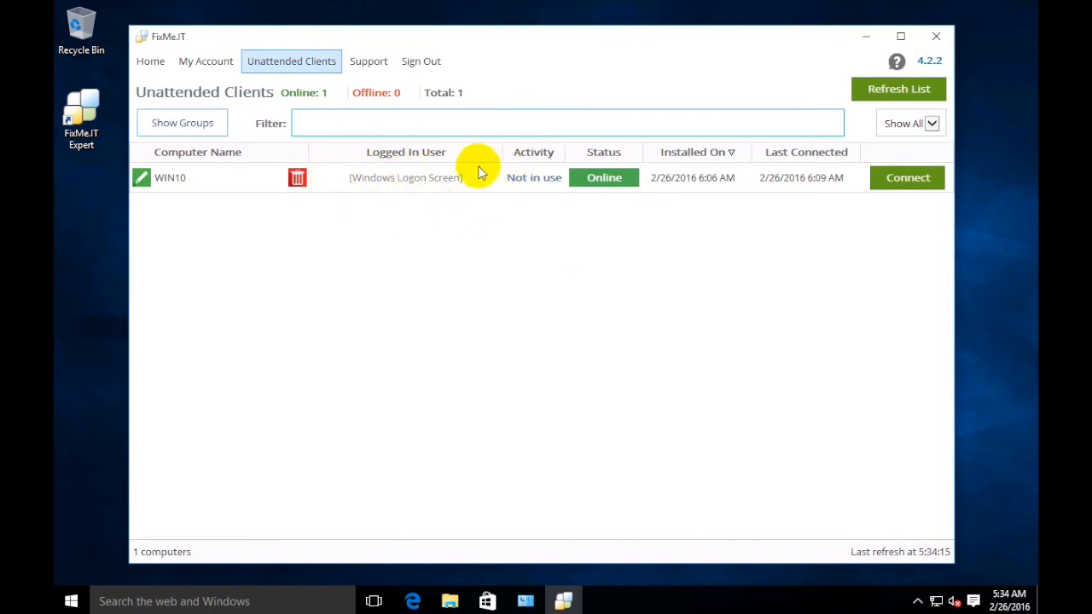
mouse_move(446, 174)
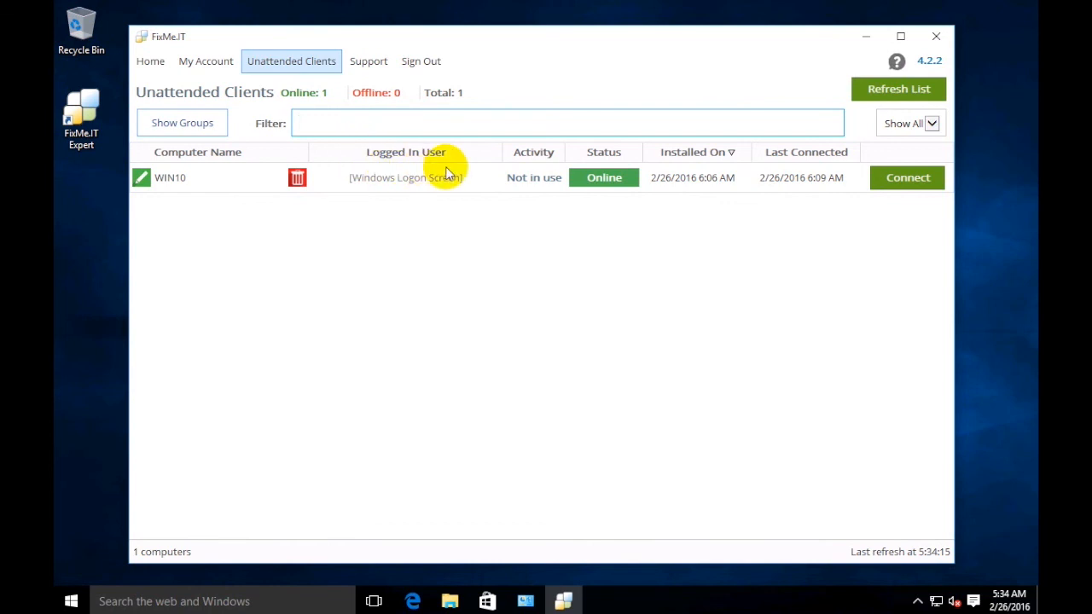
mouse_move(540, 183)
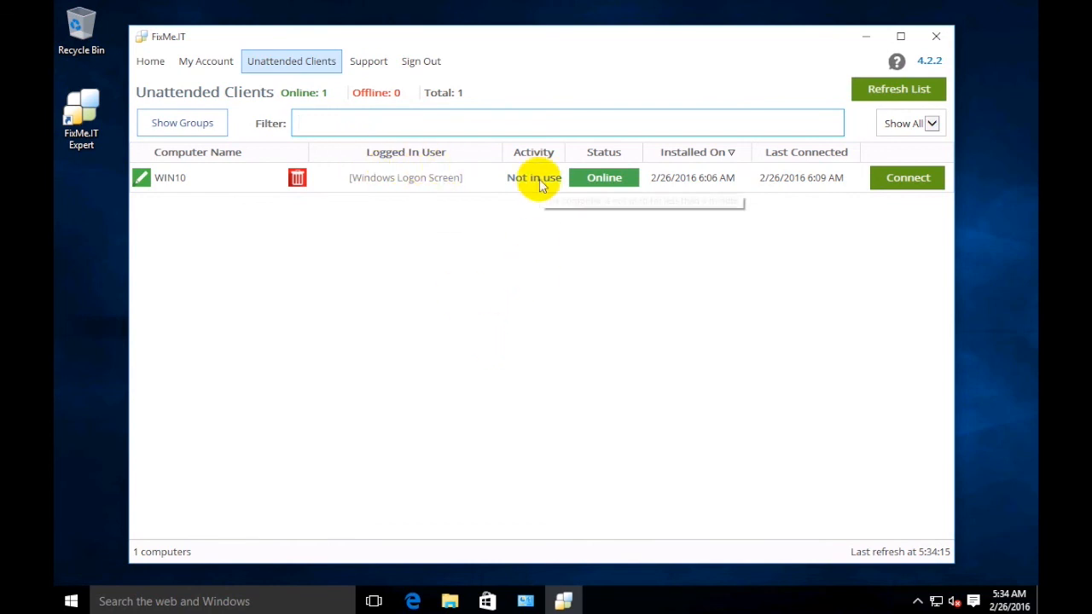
mouse_move(638, 250)
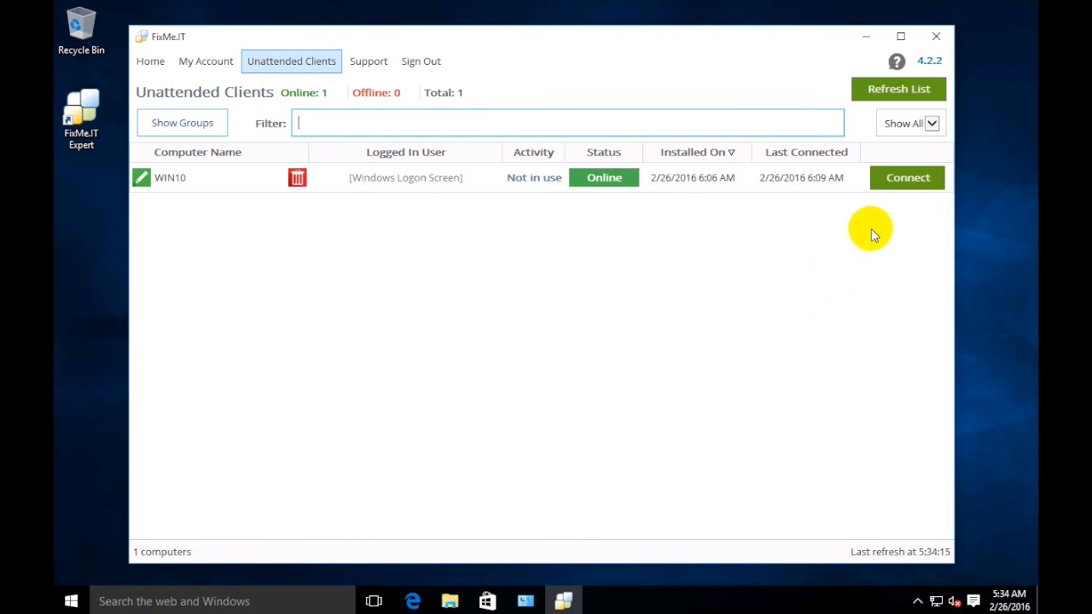
Connect to WIN10 from its Unattended Clients row.
click(907, 178)
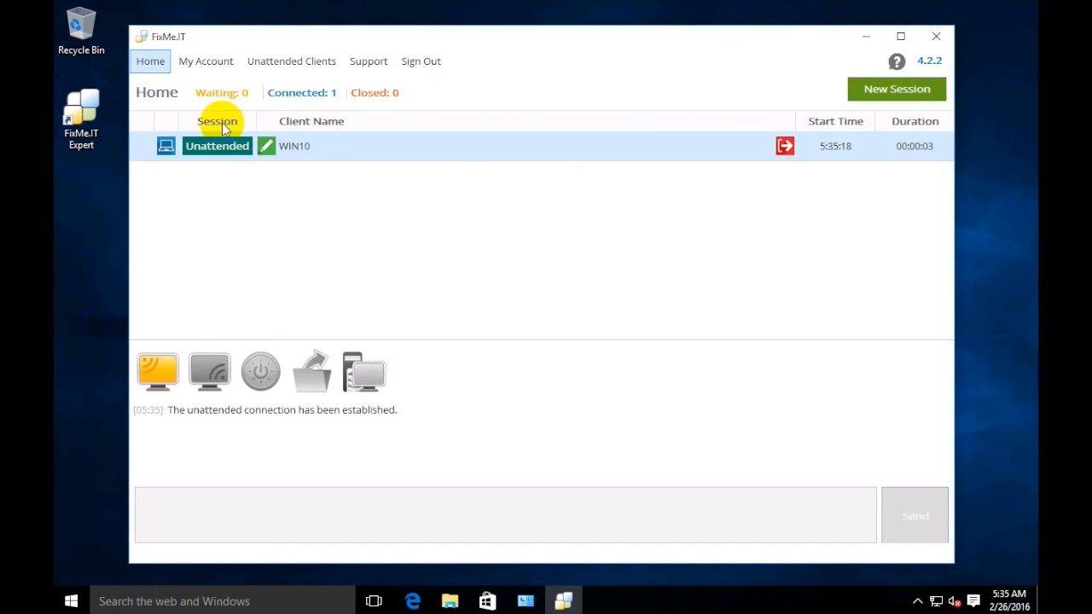
mouse_move(184, 293)
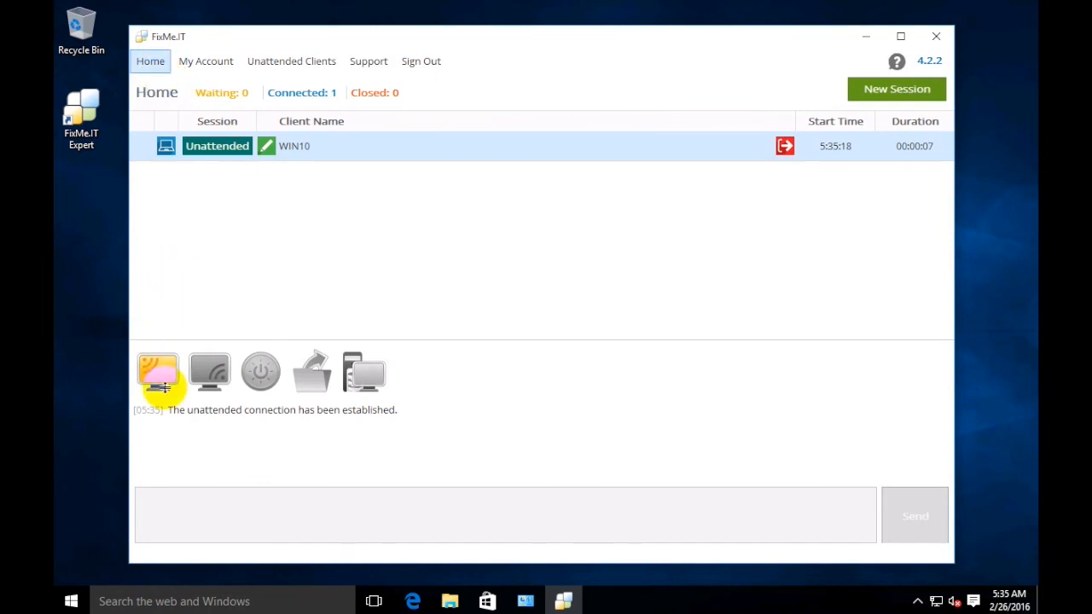
mouse_move(282, 354)
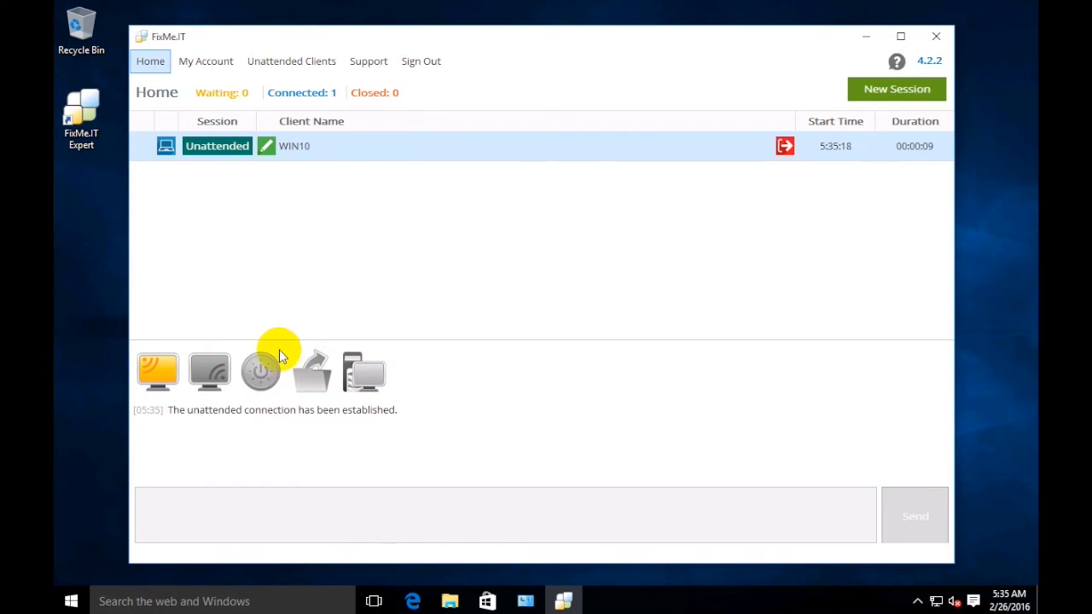
mouse_move(188, 324)
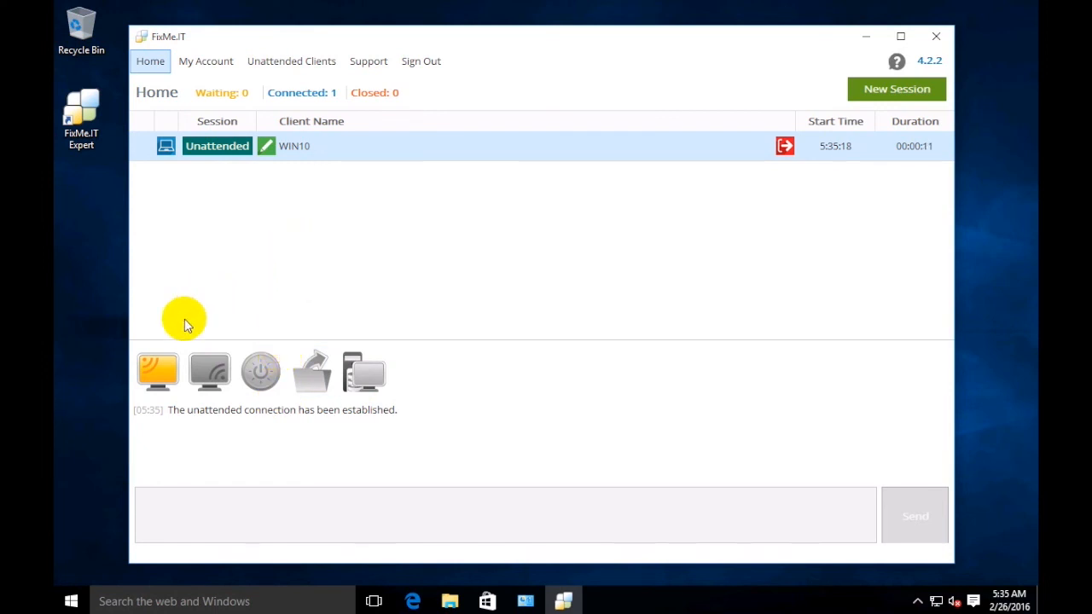
mouse_move(175, 340)
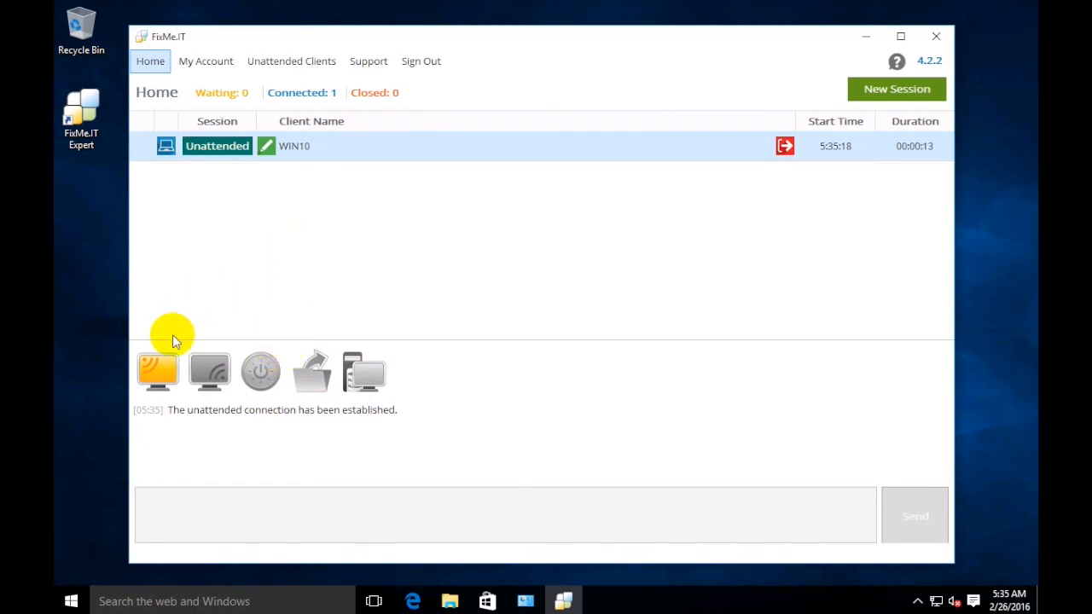
mouse_move(162, 368)
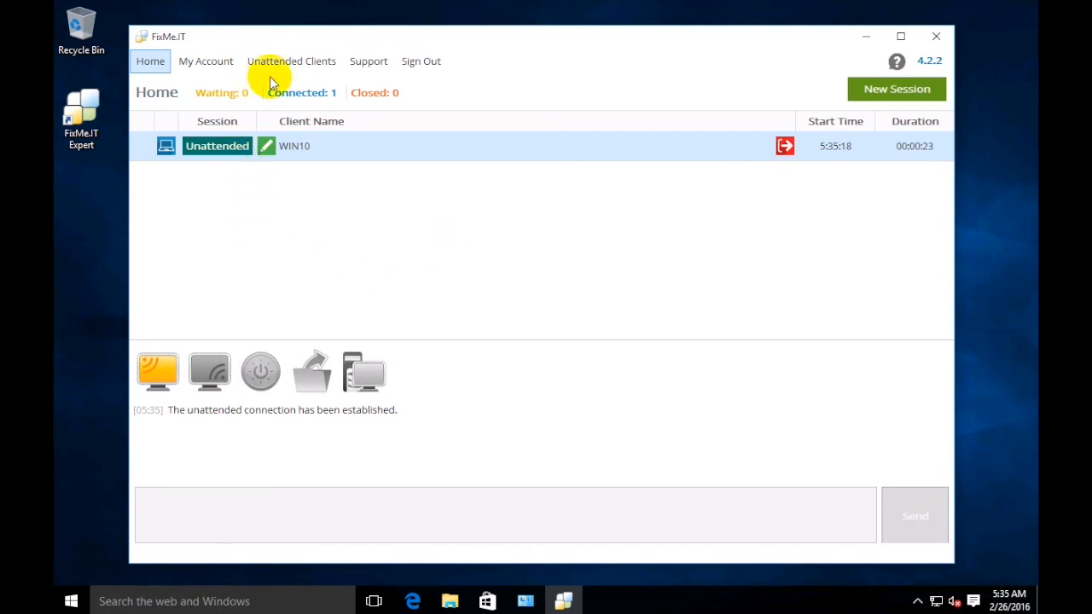
Go back to Unattended Clients and check WIN10 is online with an updated connection time.
click(291, 61)
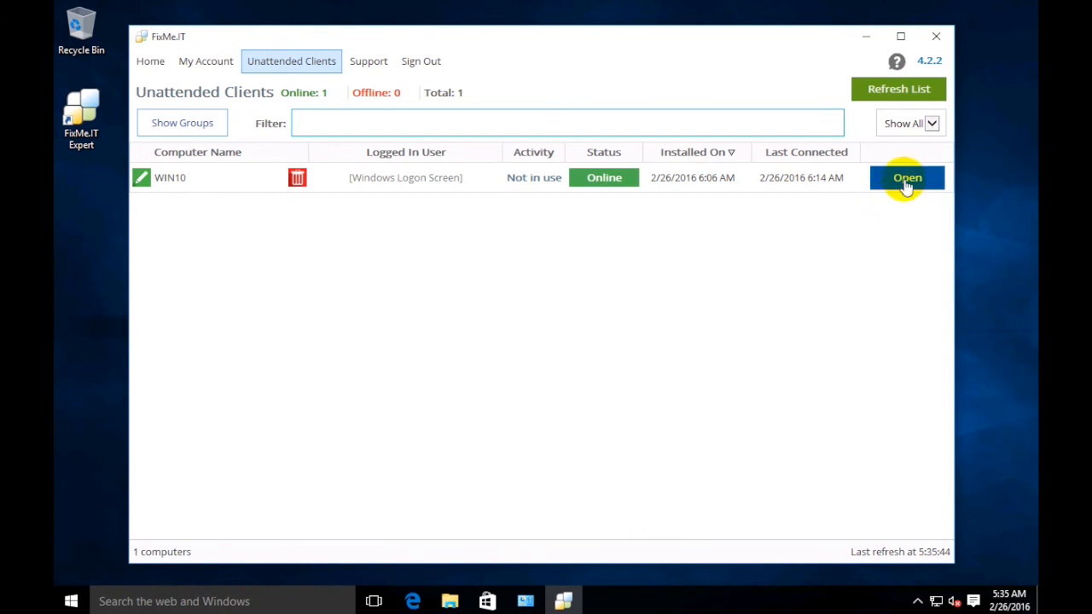
mouse_move(904, 213)
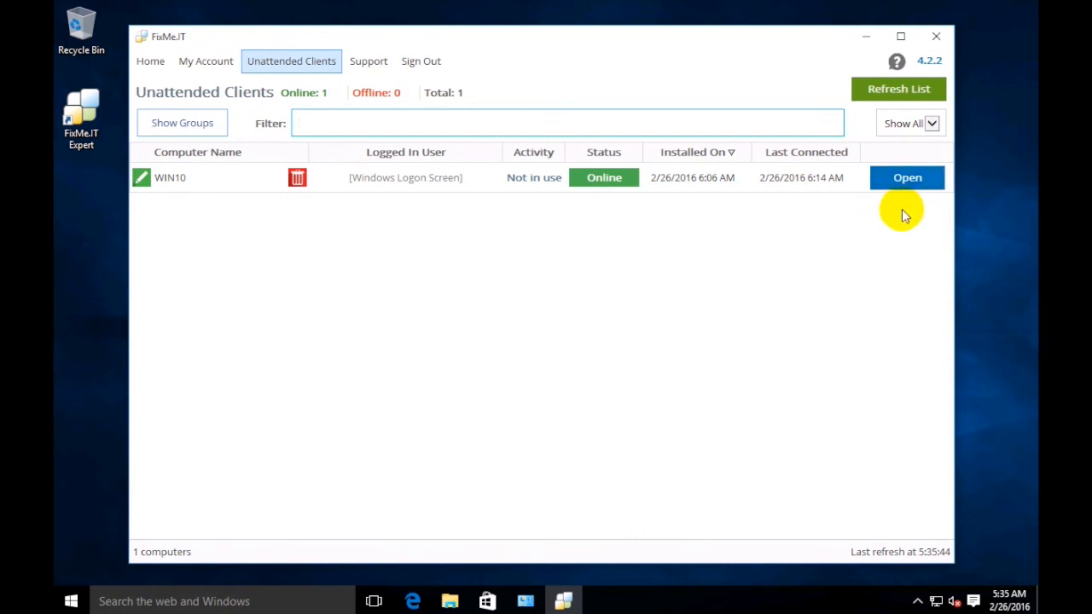
mouse_move(416, 290)
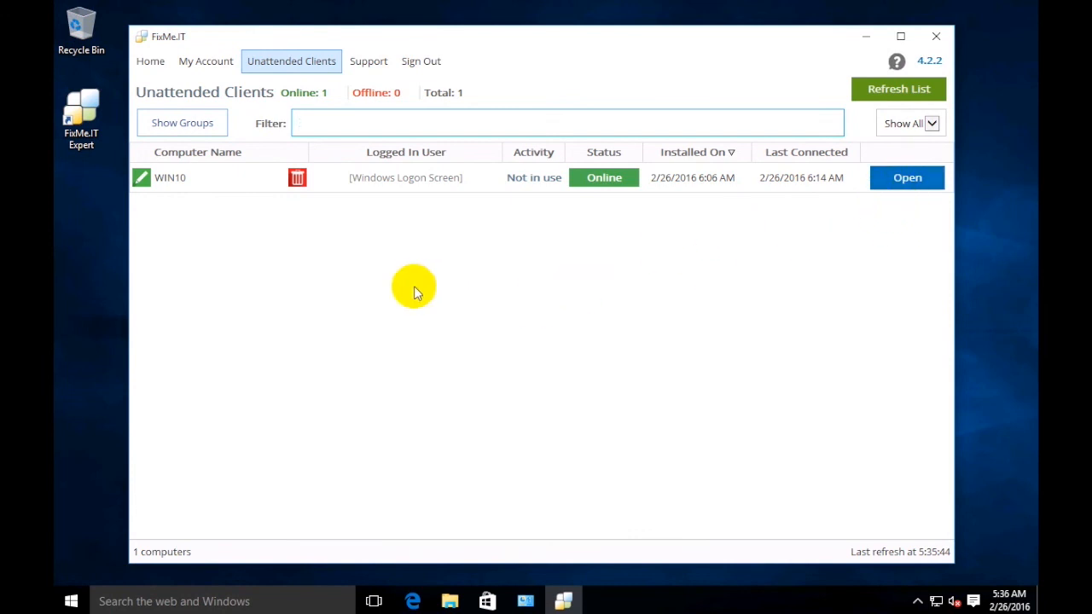
mouse_move(426, 294)
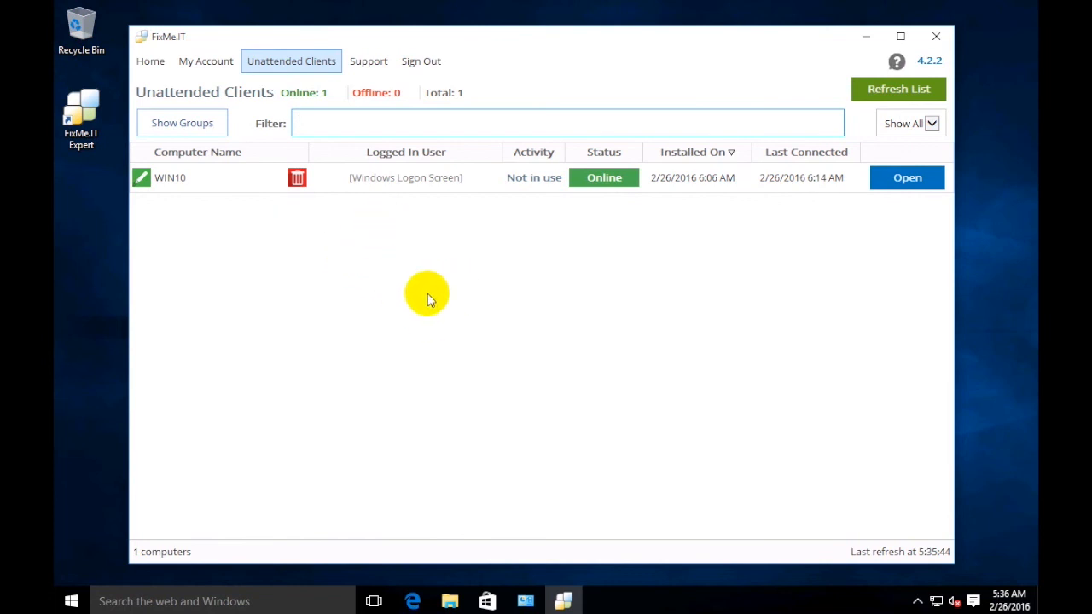
click(567, 123)
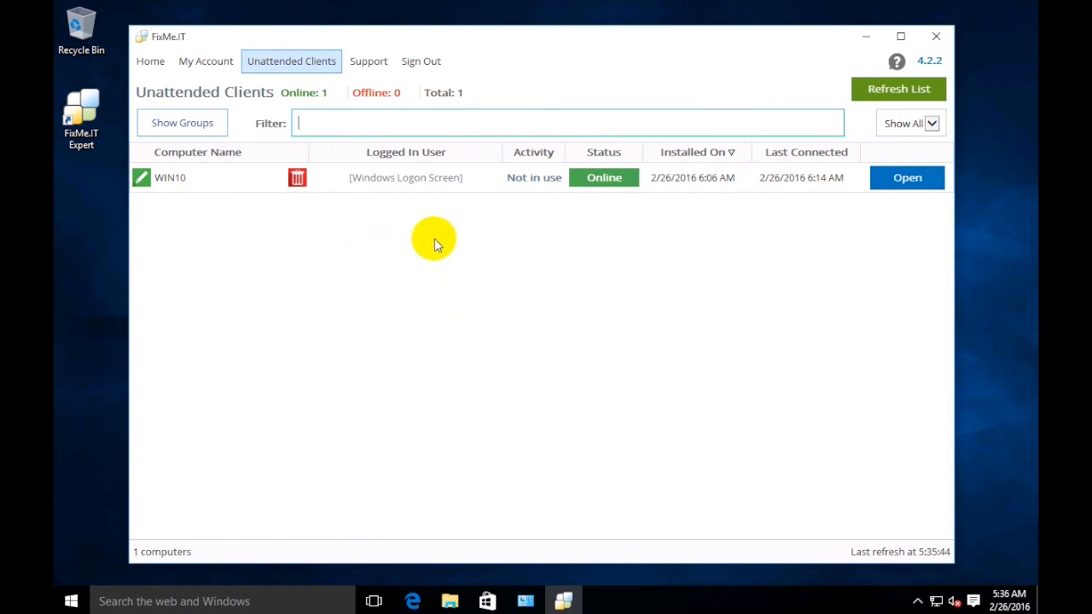
mouse_move(522, 254)
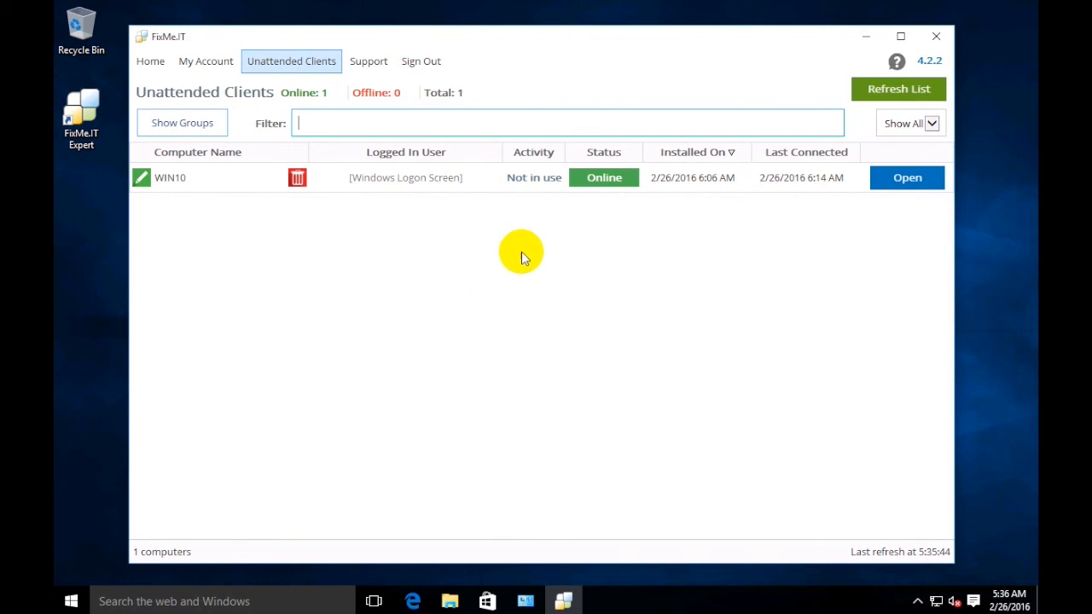